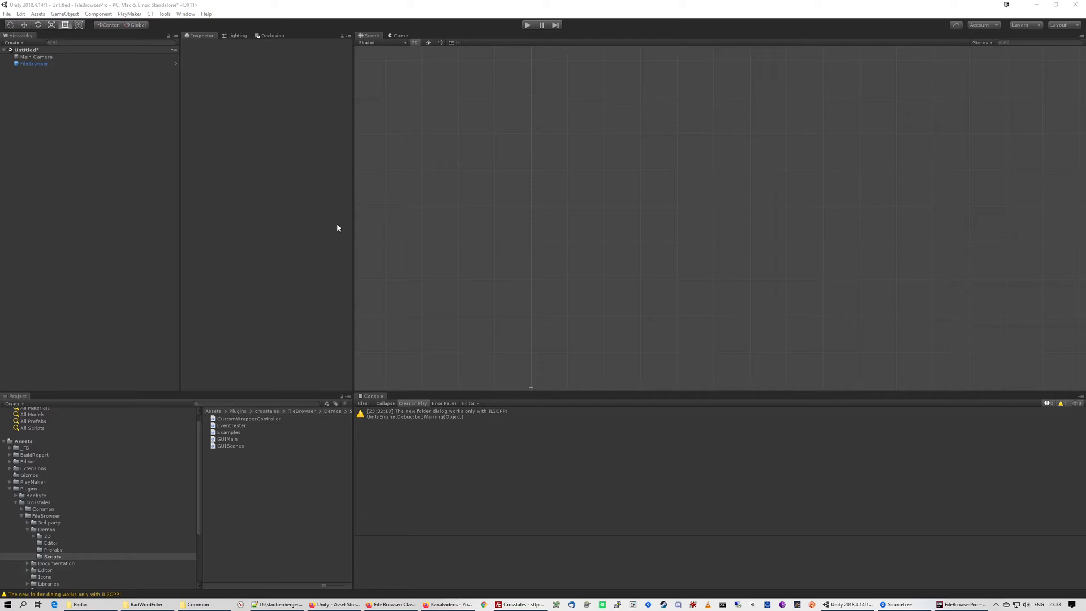
mouse_move(305, 178)
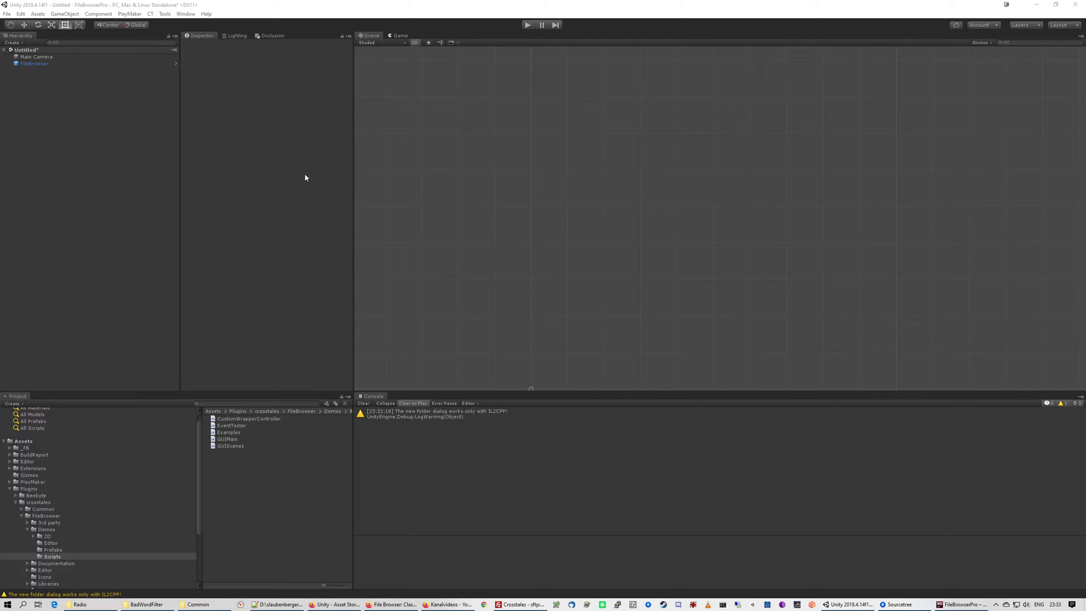
mouse_move(195, 45)
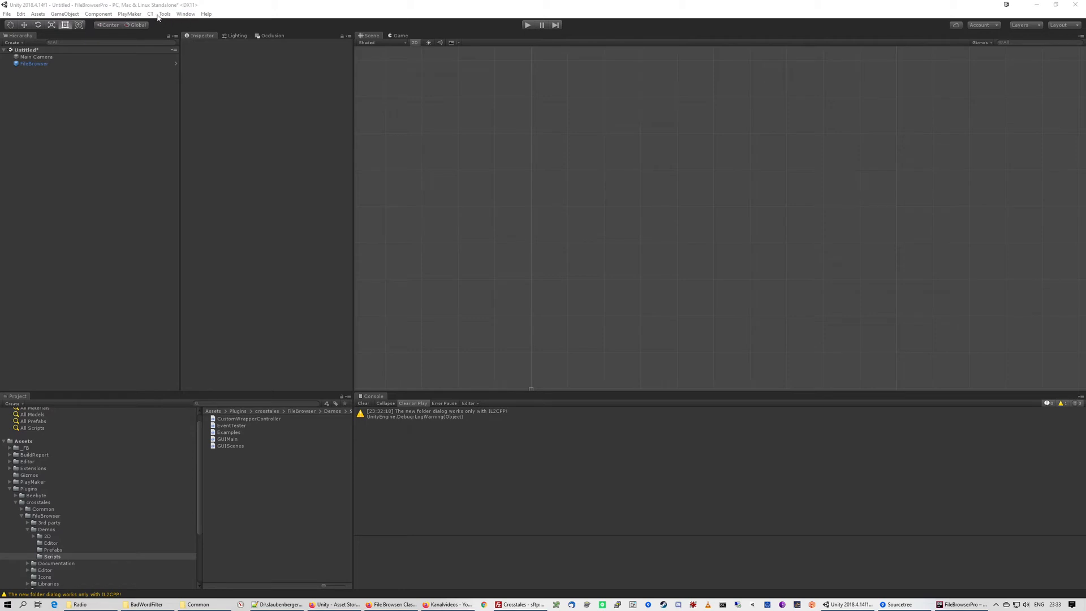
- Bring up the File Browser PRO configuration window from Tools > File Browser PRO
left_click(164, 14)
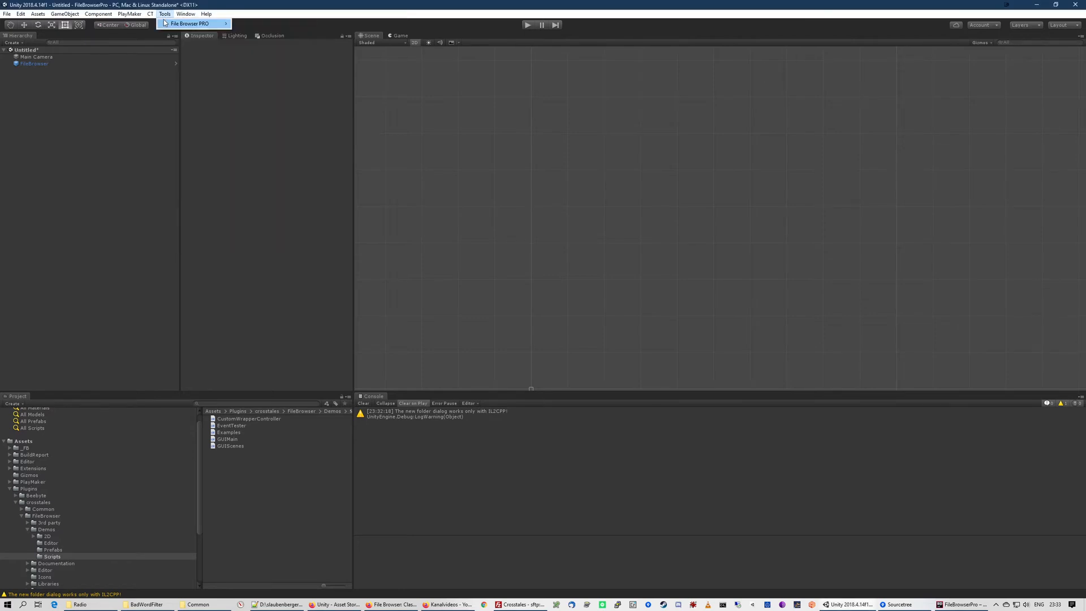
left_click(264, 24)
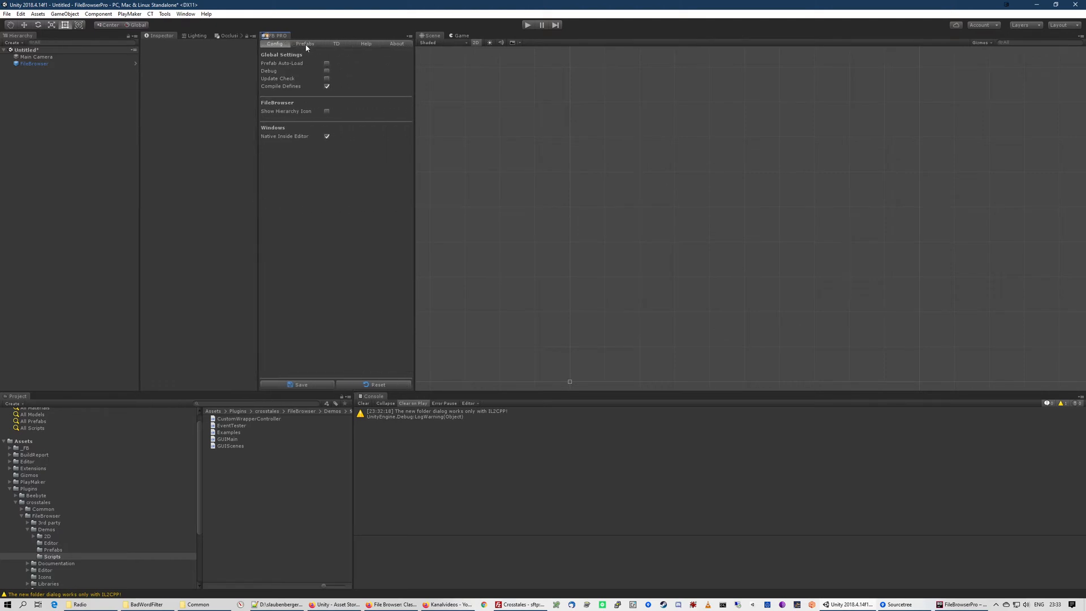
mouse_move(303, 81)
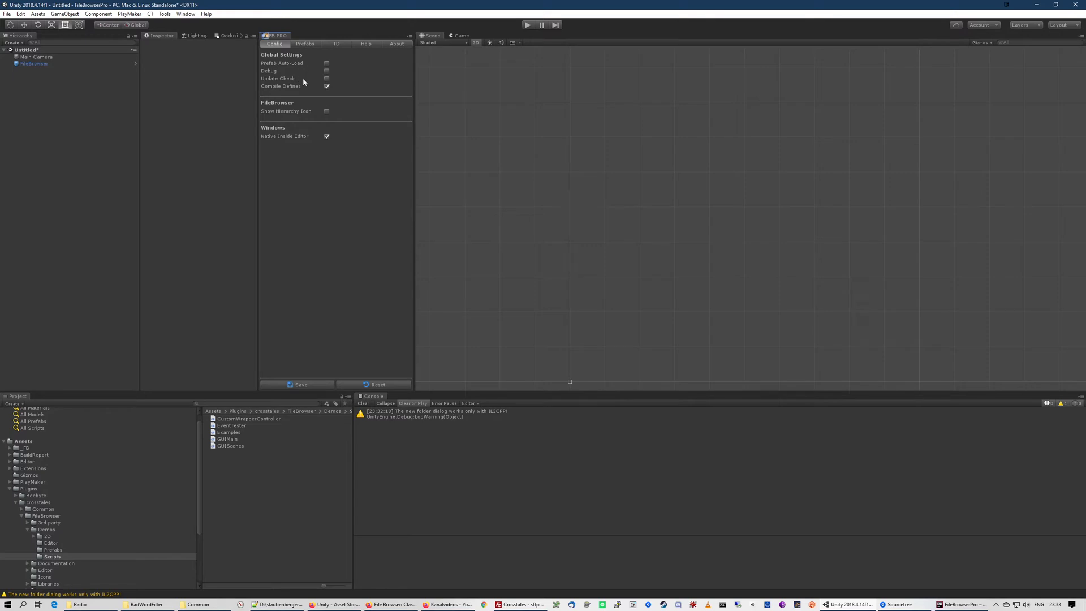
mouse_move(346, 76)
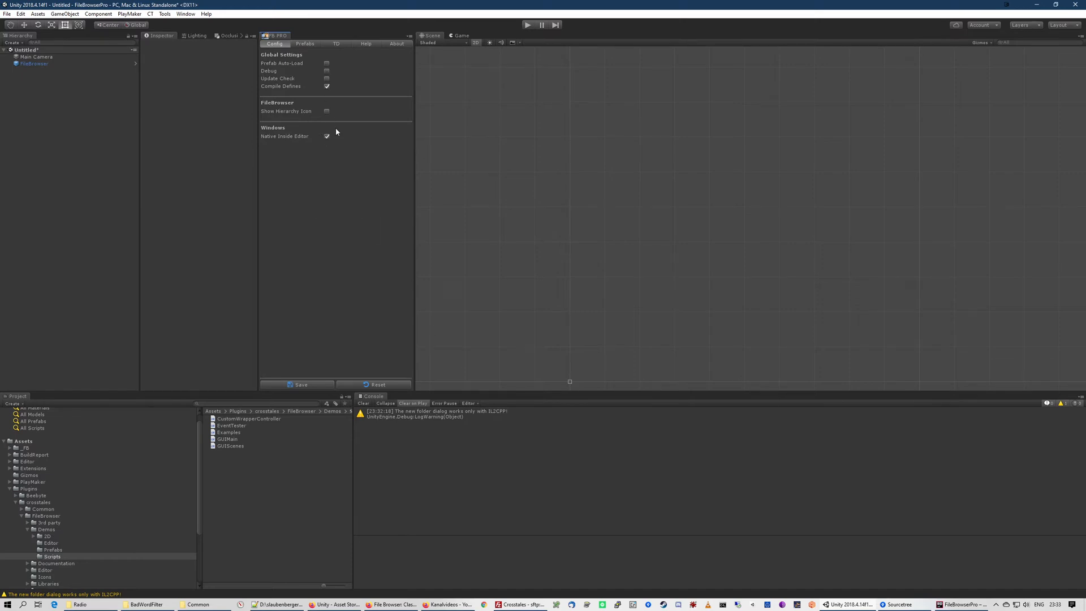
left_click(327, 136)
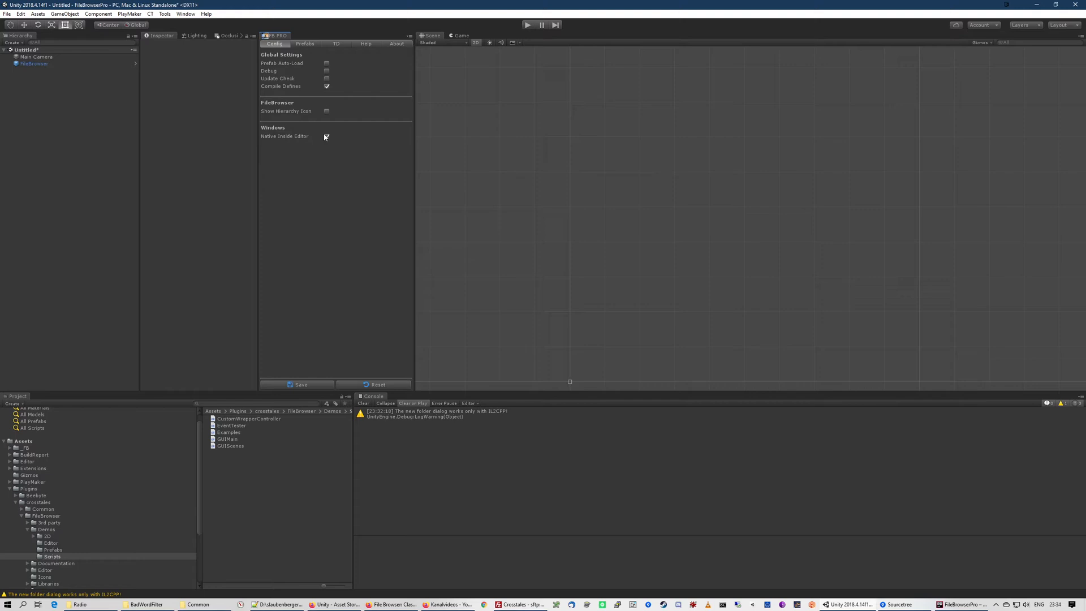
left_click(326, 135)
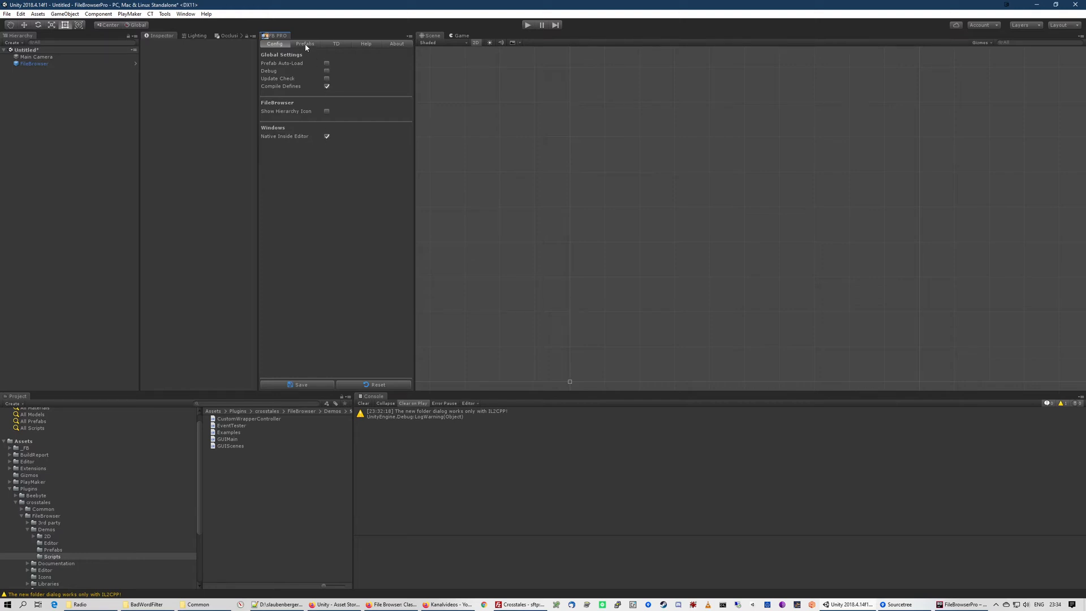
- On the Prefabs page, delete FileBrowser from the Hierarchy and re-add it via Add
left_click(304, 44)
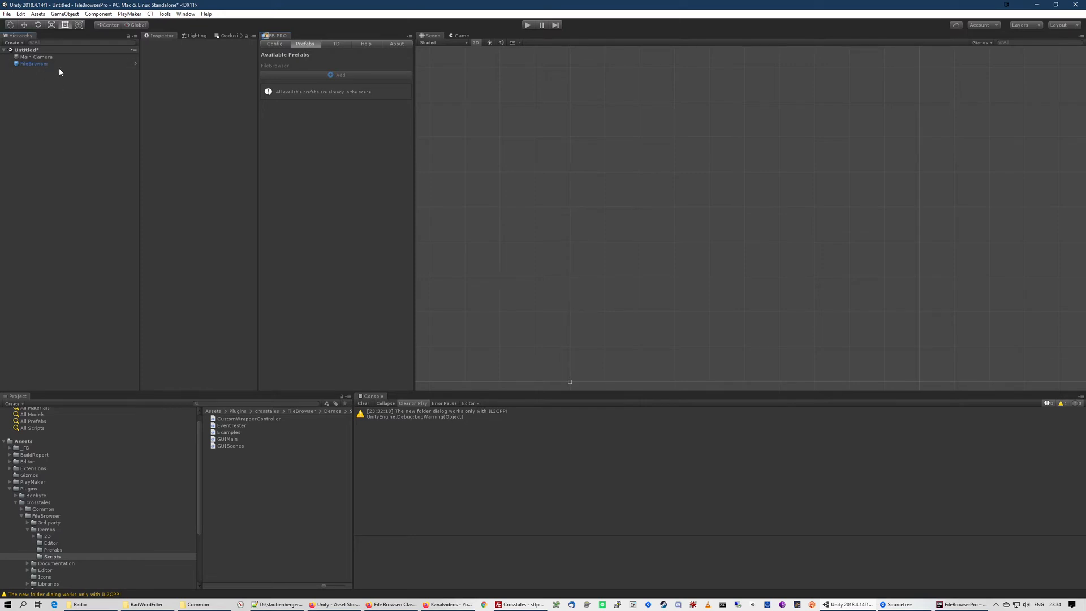
left_click(32, 63)
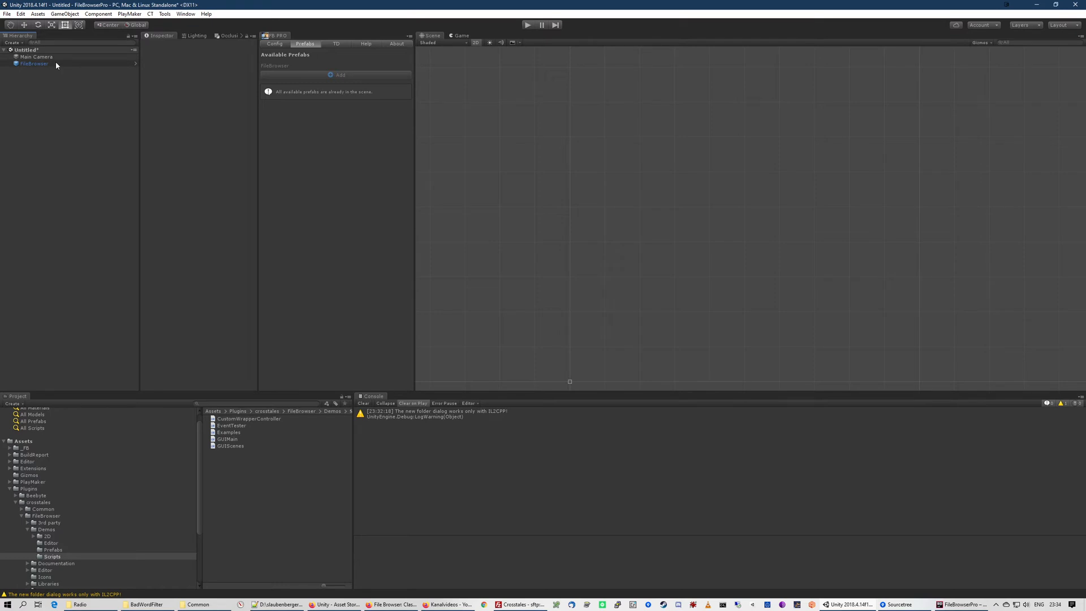
left_click(33, 63)
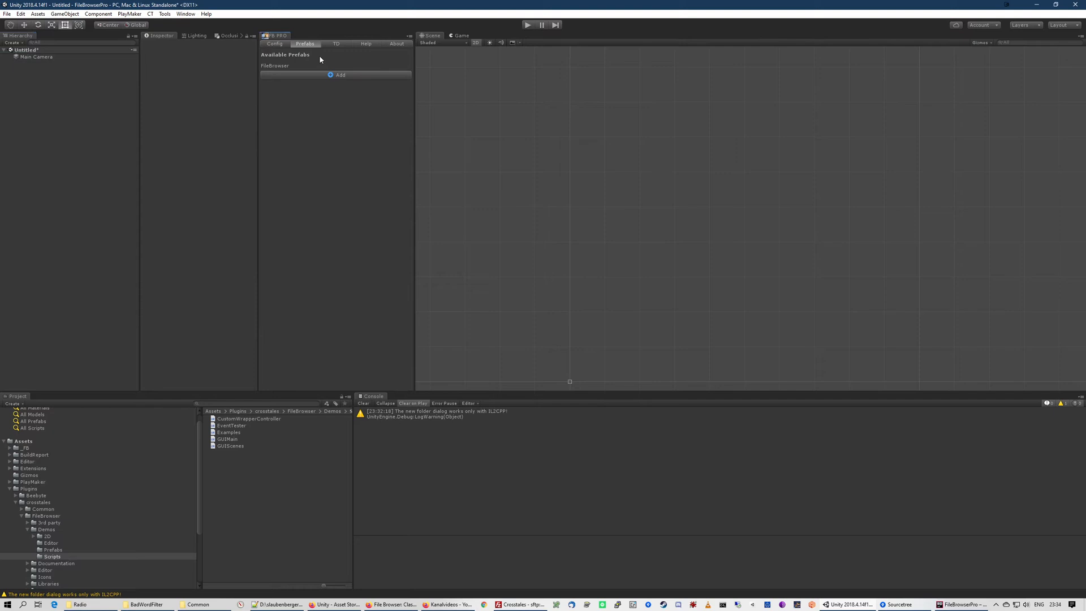
left_click(339, 75)
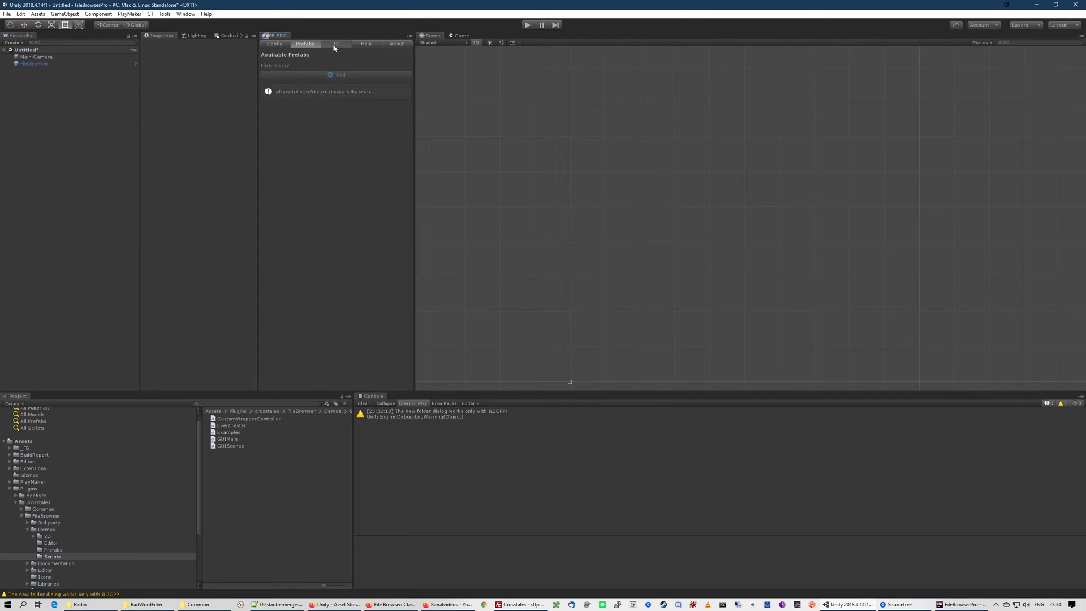
- On the test-drive page, run Open Single File and pick a unitypackage file
left_click(337, 45)
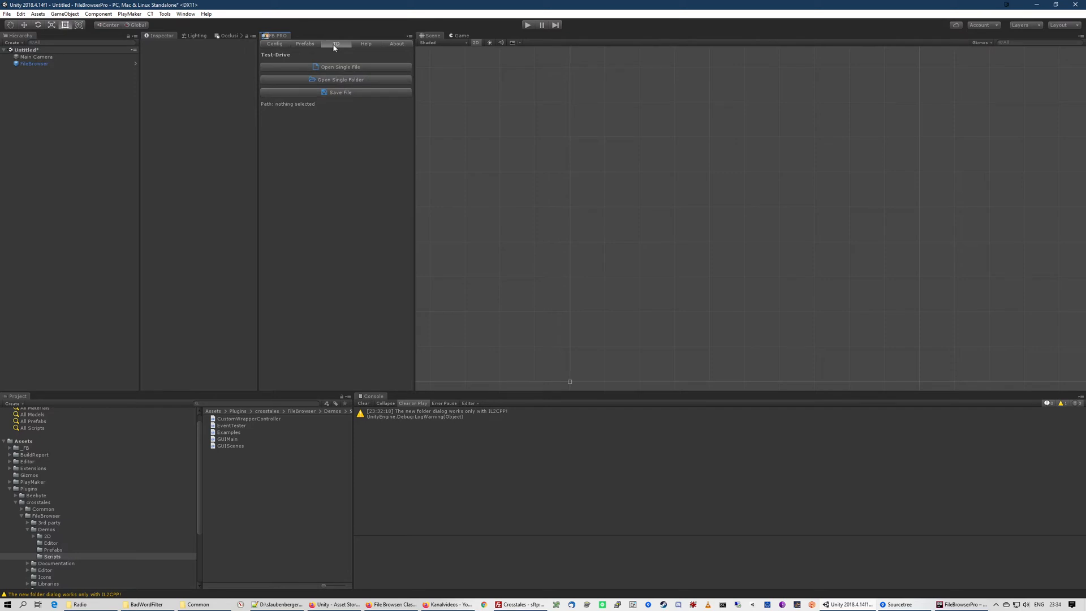
mouse_move(356, 69)
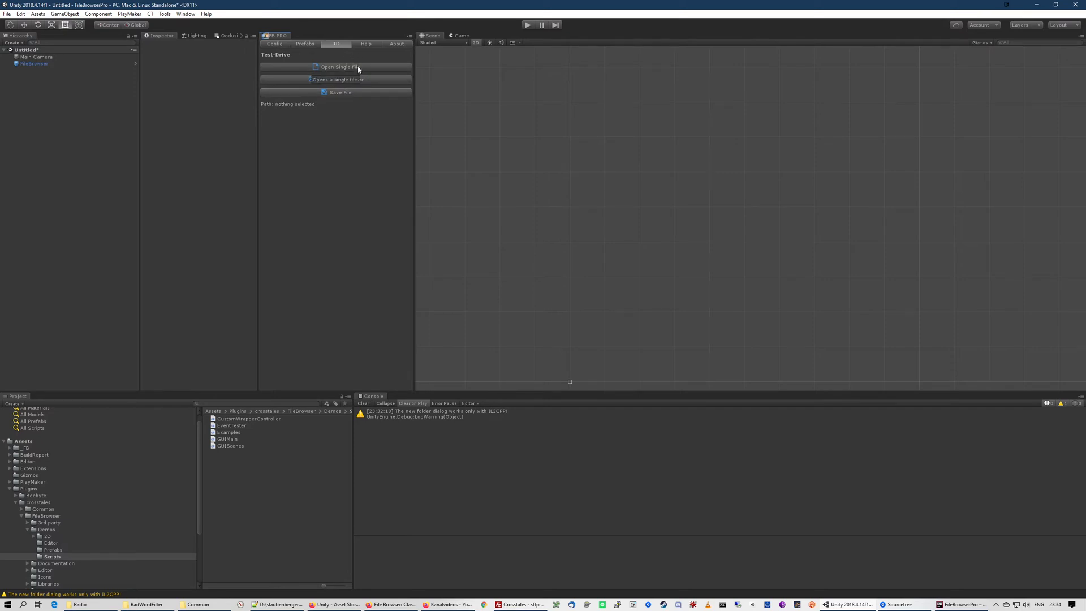
left_click(336, 67)
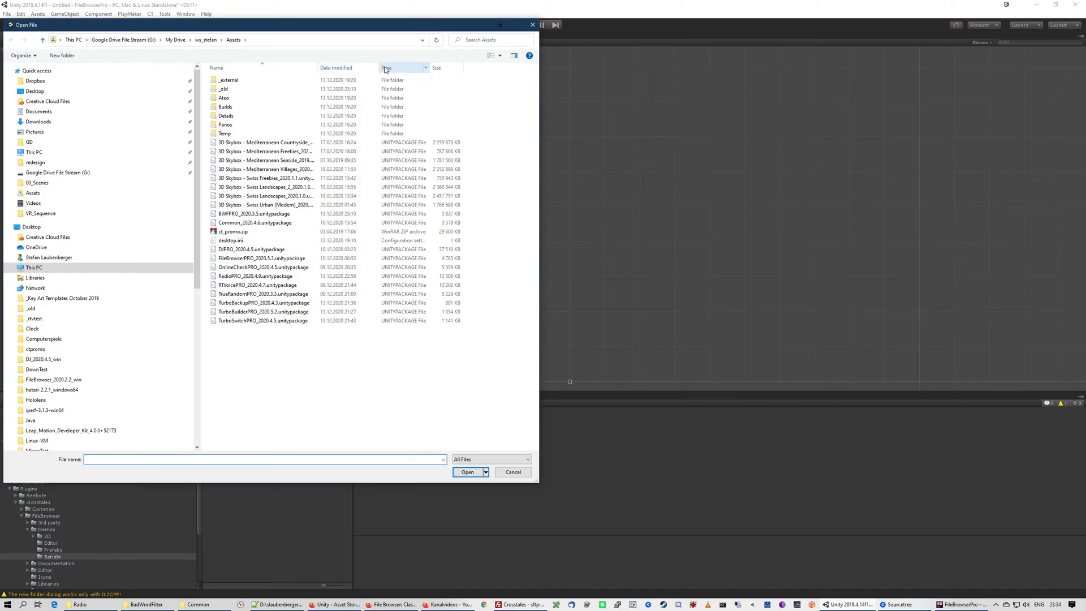
left_click(513, 472)
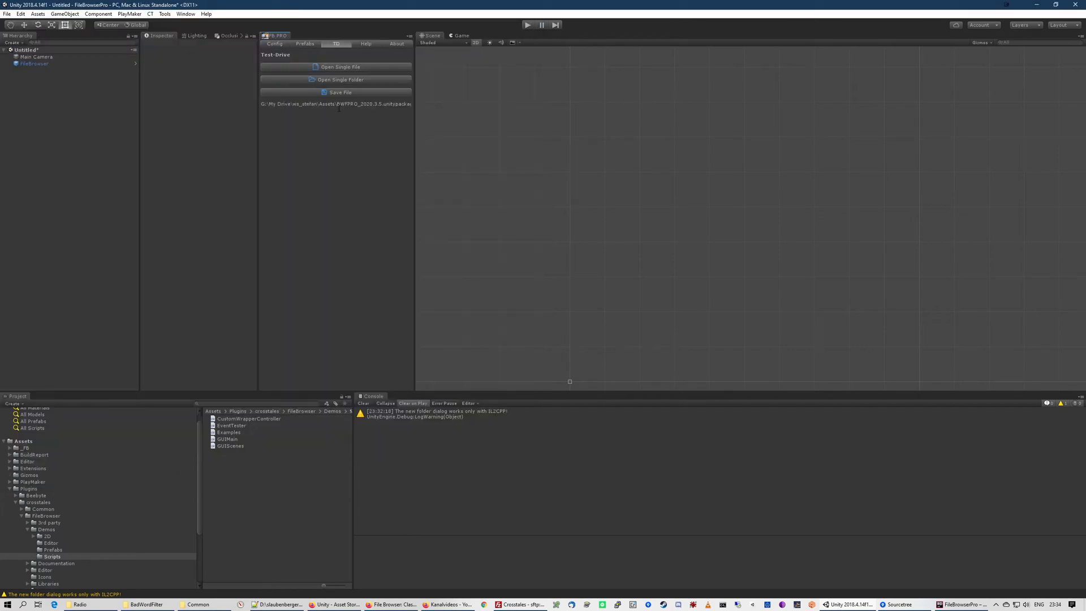
- Run Open Single Folder confirming a folder, then Save File and cancel it
left_click(340, 79)
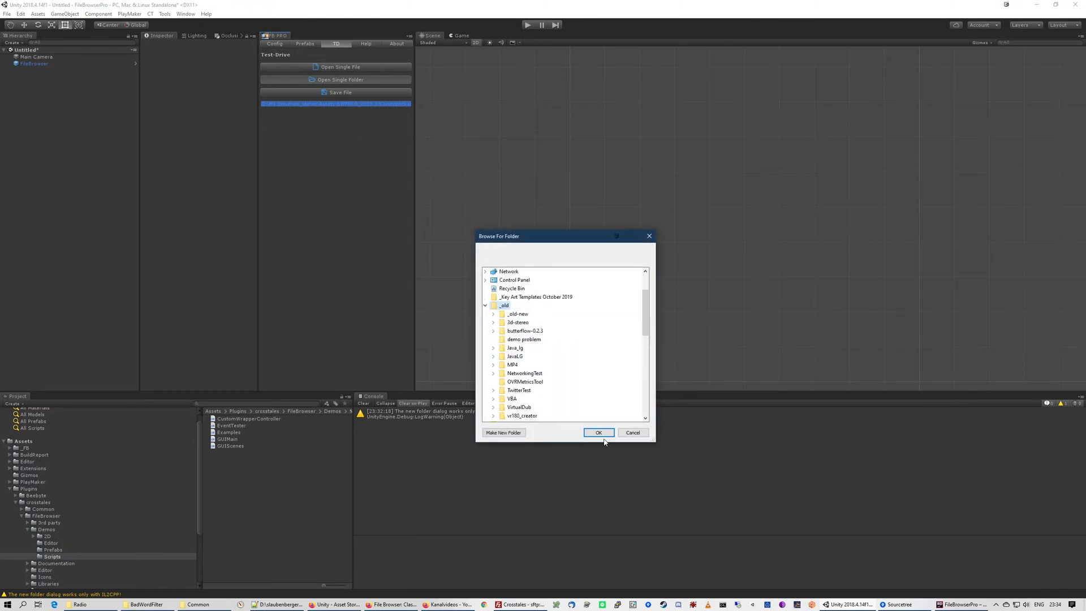
left_click(597, 432)
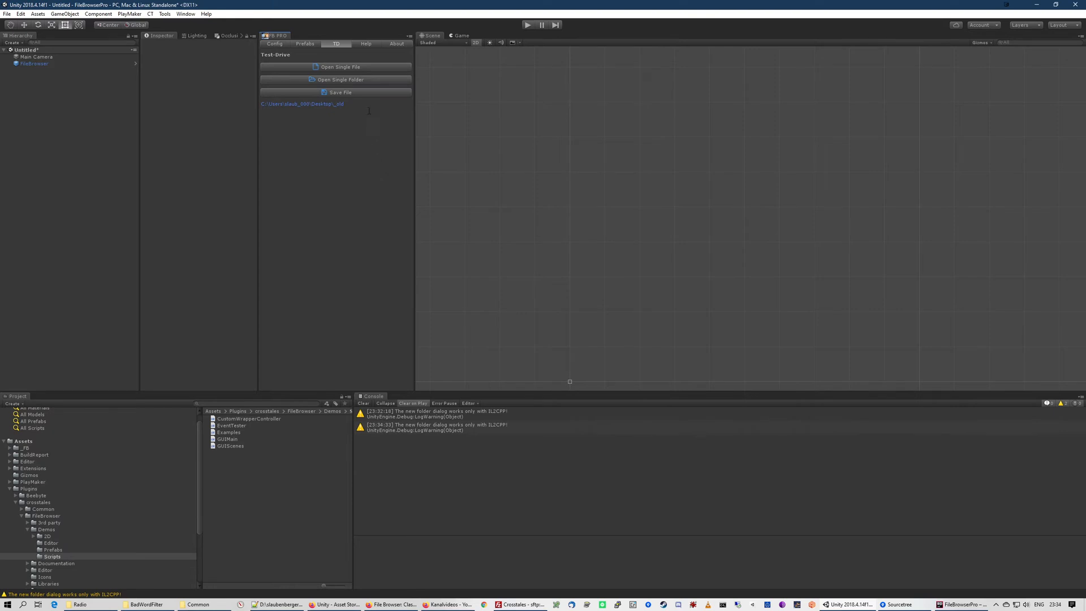
left_click(340, 91)
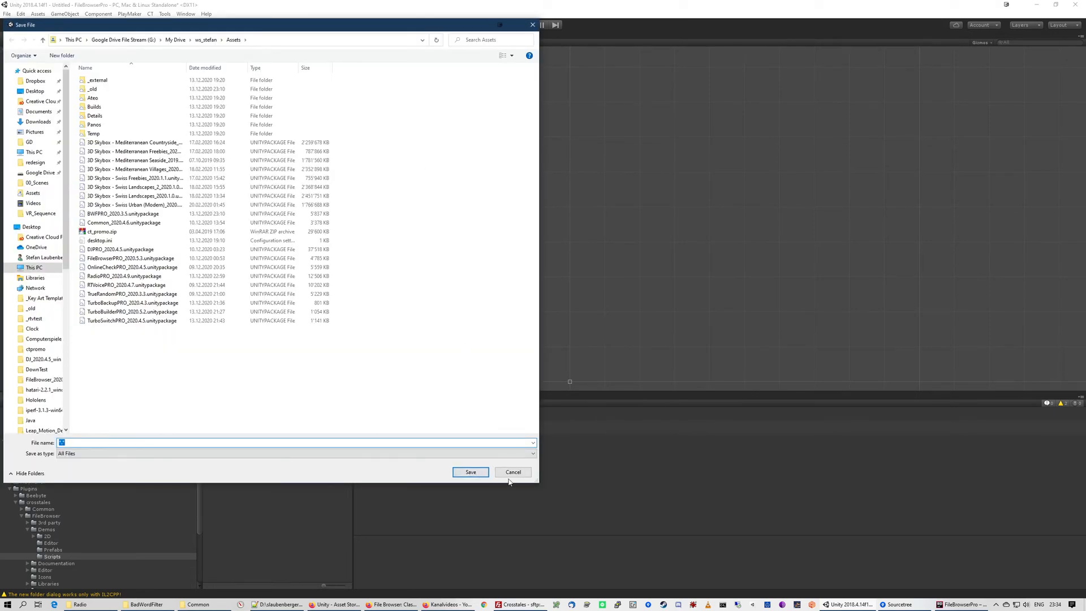
left_click(512, 472)
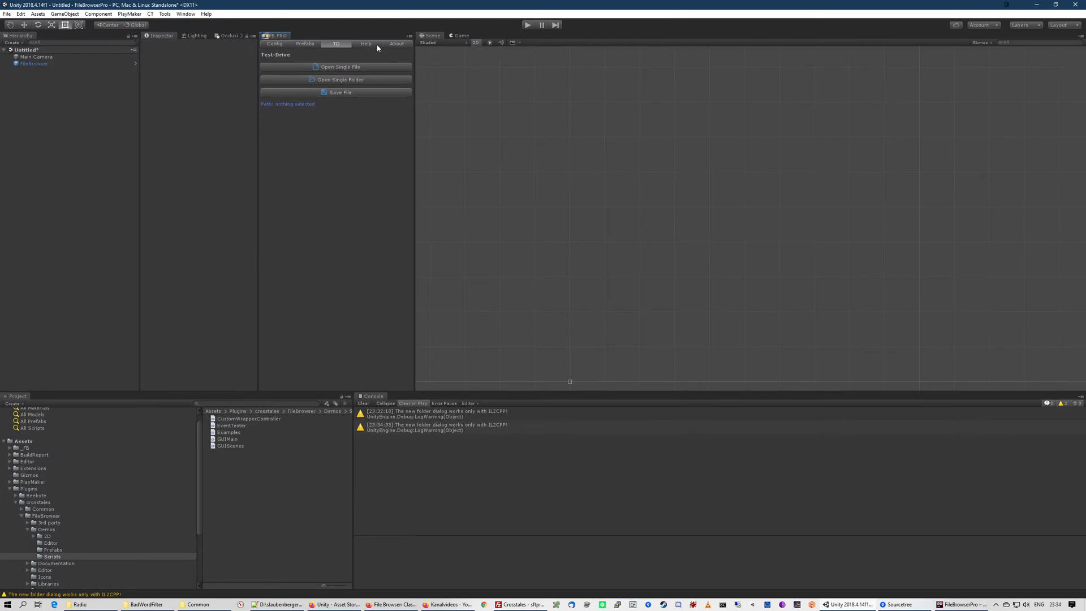
- From the Help page, view the asset's PDF manual in the browser
left_click(365, 44)
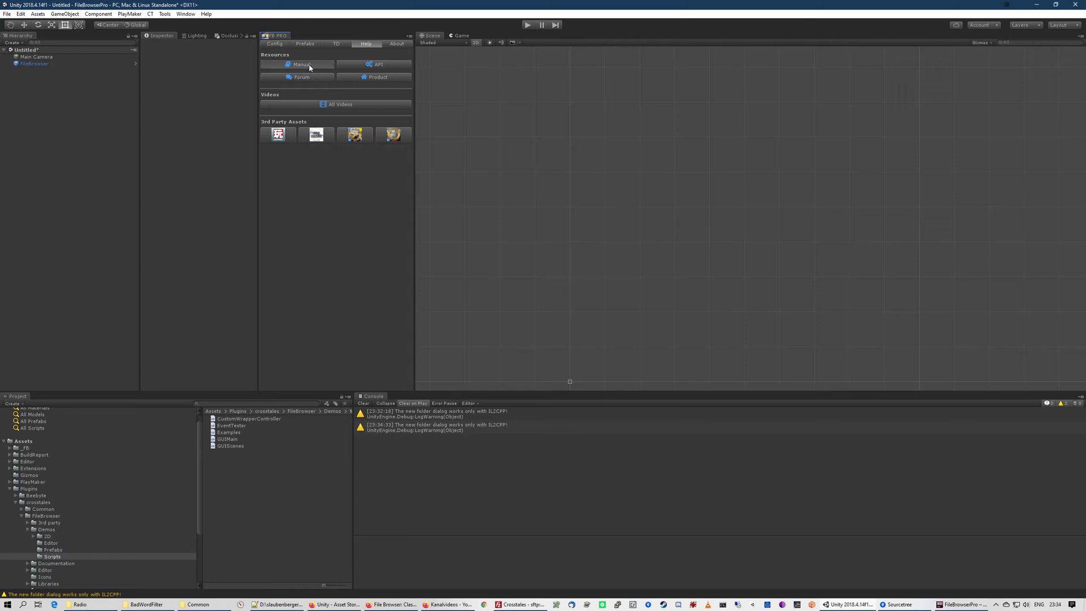
left_click(301, 64)
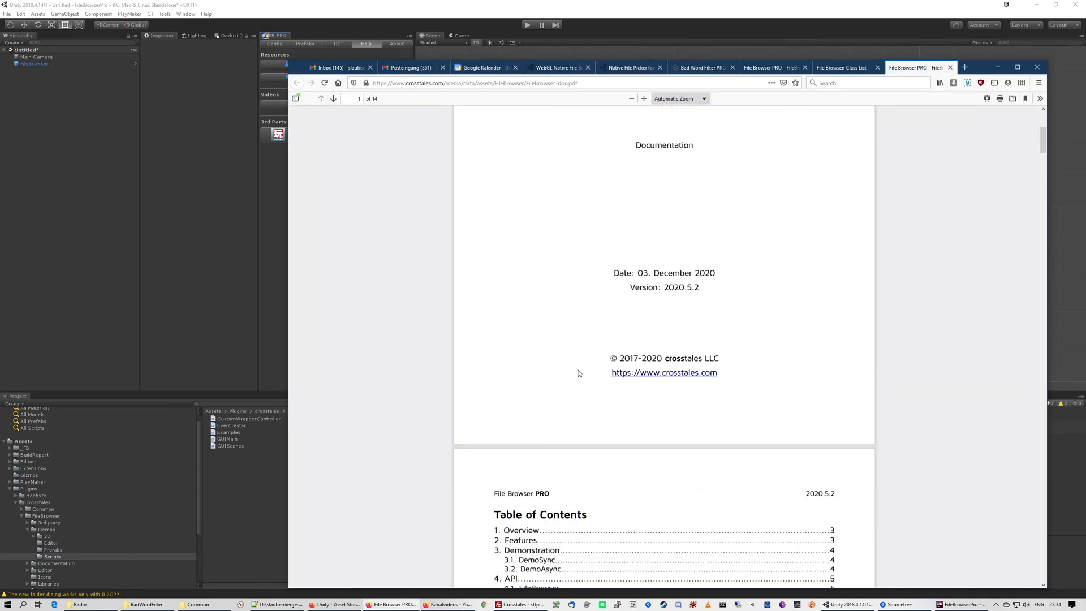
scroll("down", 3)
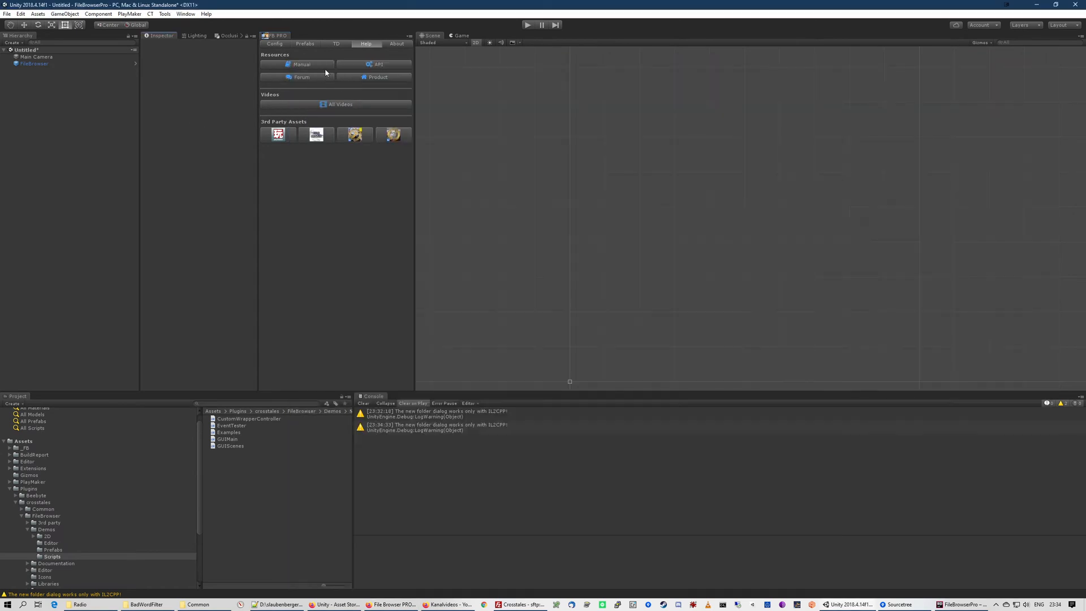
- View the online API Class List, then the asset's forum page, in the browser
left_click(378, 64)
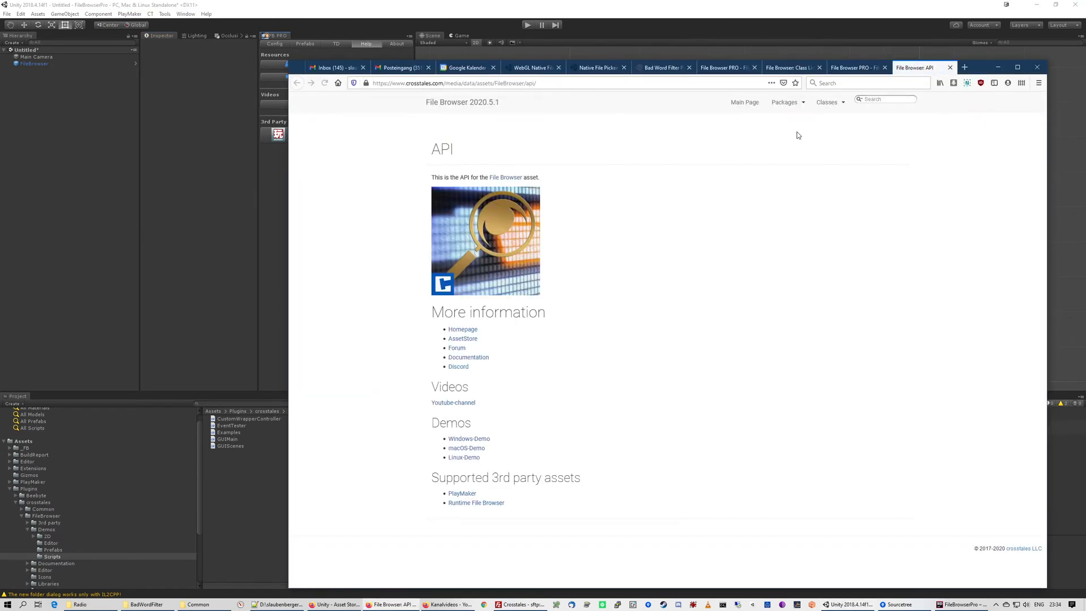
left_click(824, 102)
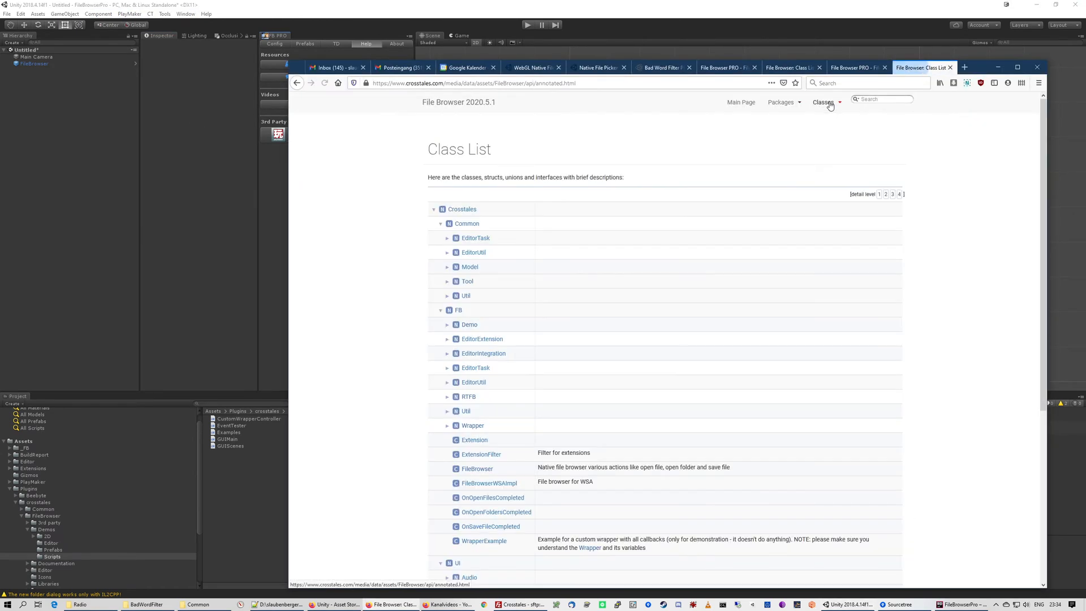
scroll("down", 3)
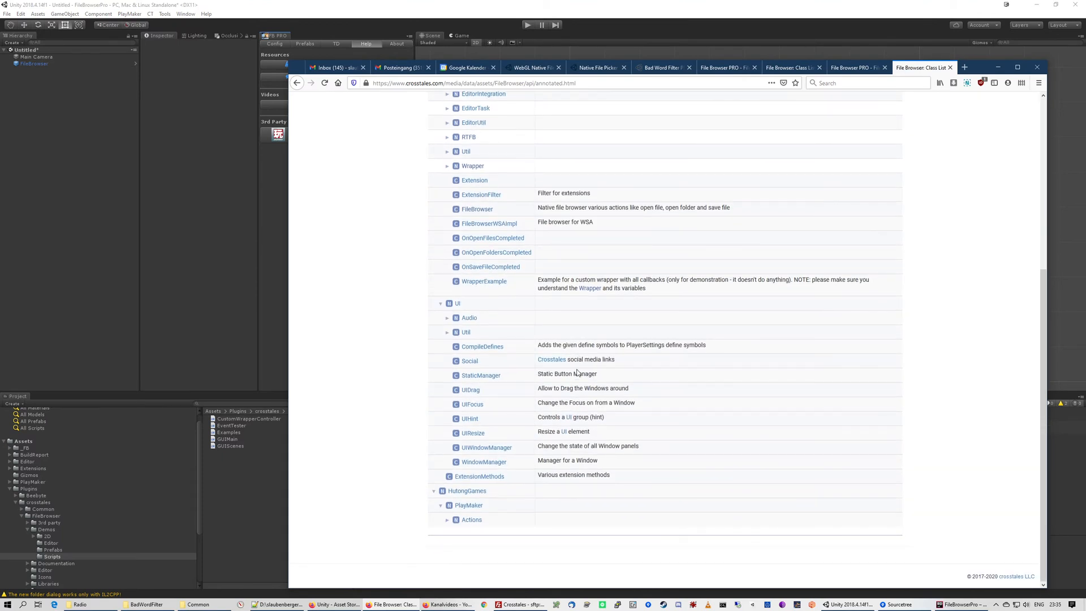
mouse_move(545, 346)
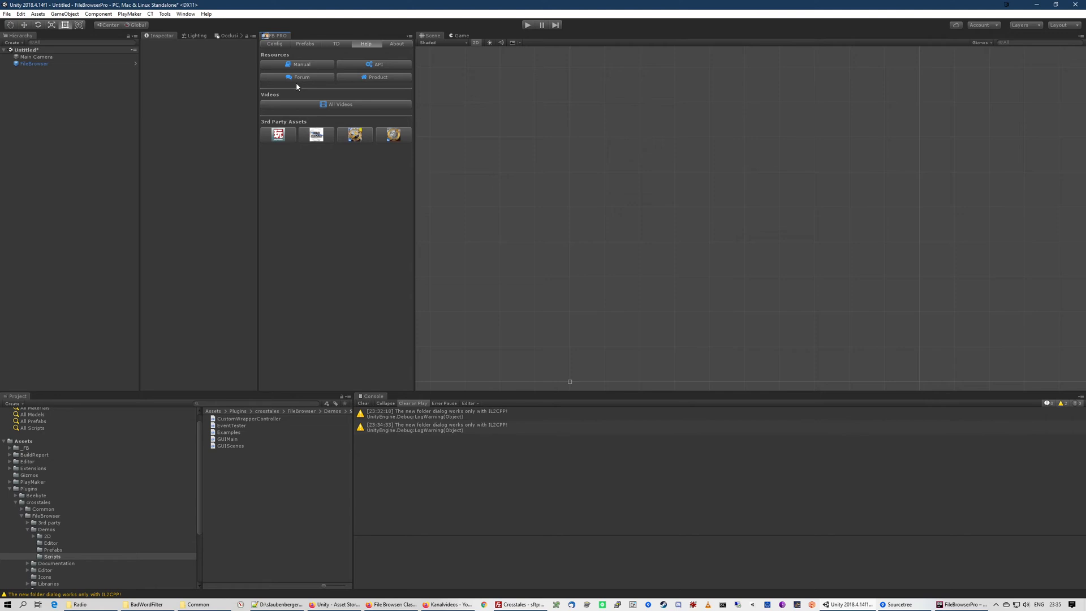
left_click(301, 77)
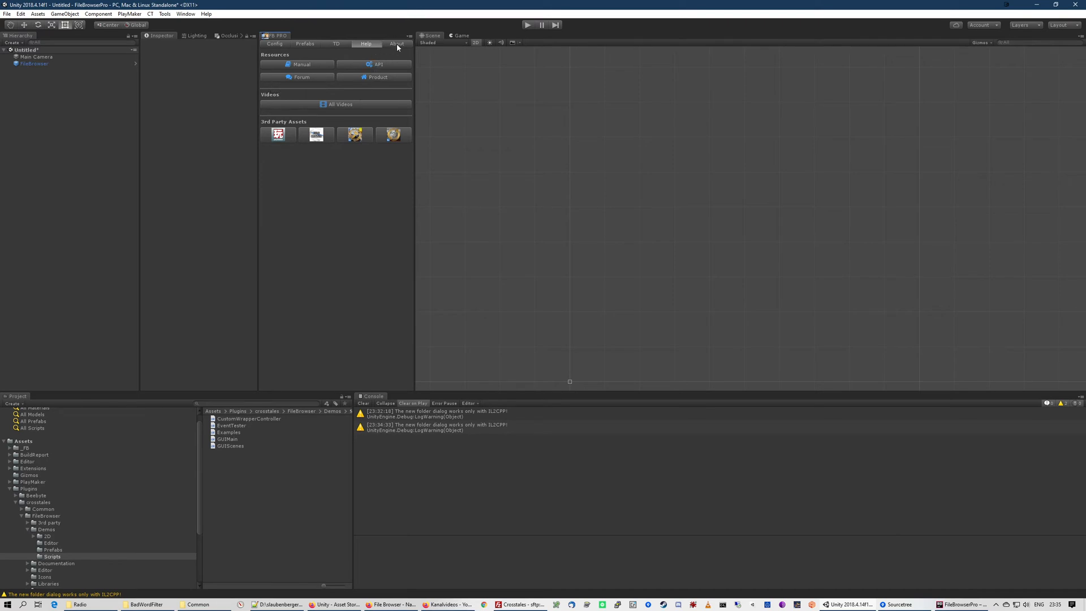
- On the About page show Versions, then Update, and run Check For Update reporting none available
left_click(396, 44)
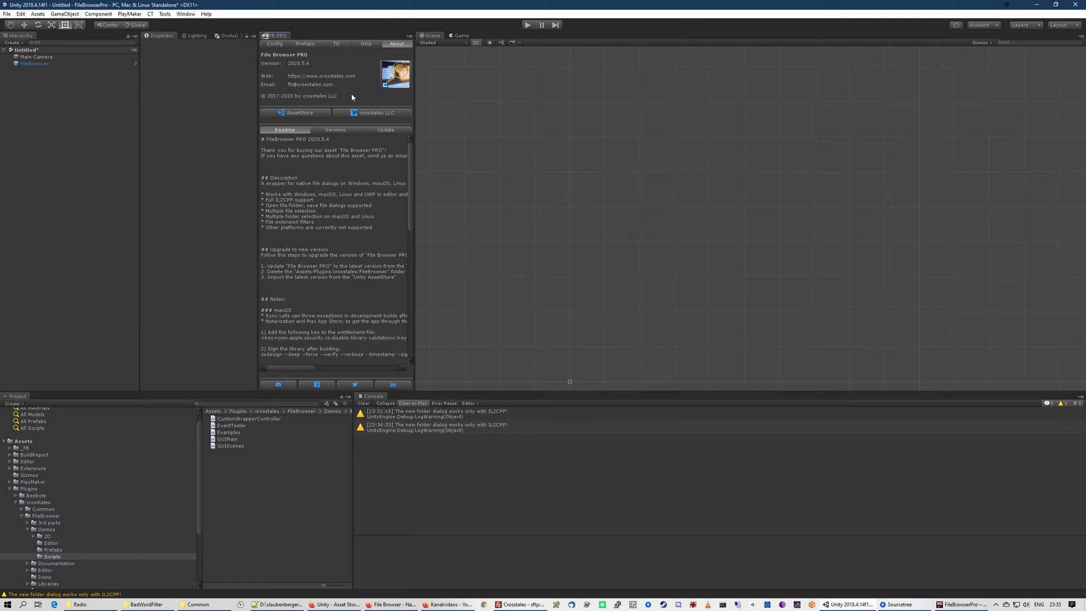
mouse_move(320, 138)
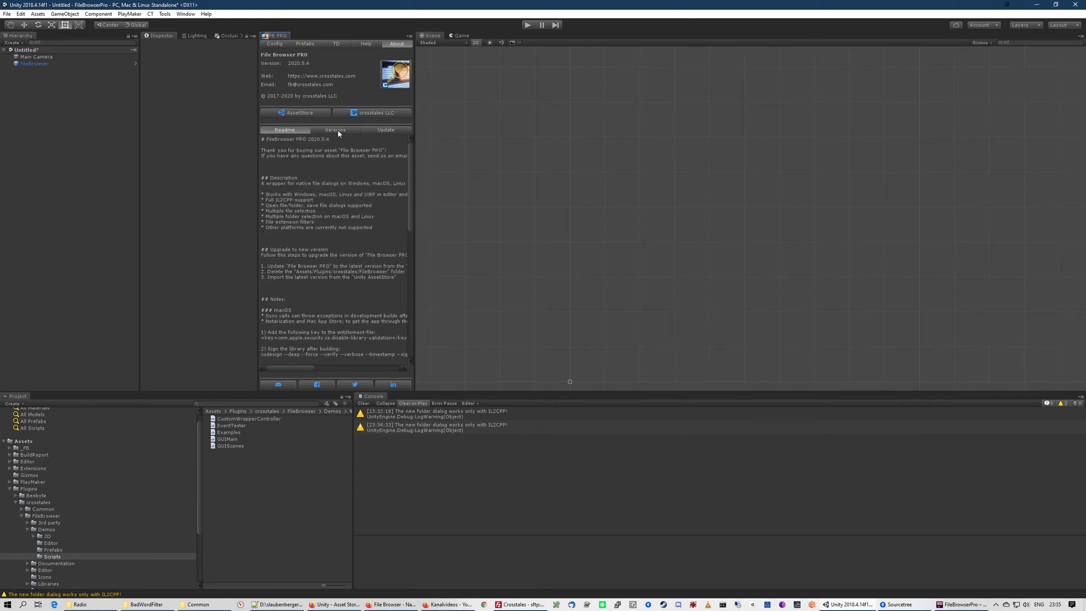
left_click(335, 130)
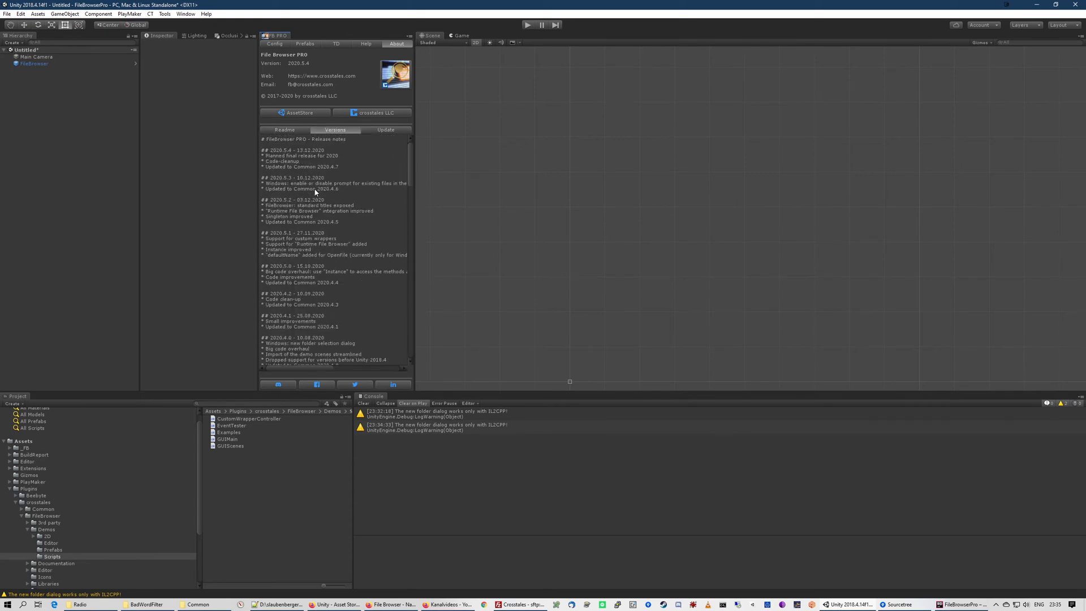
mouse_move(366, 130)
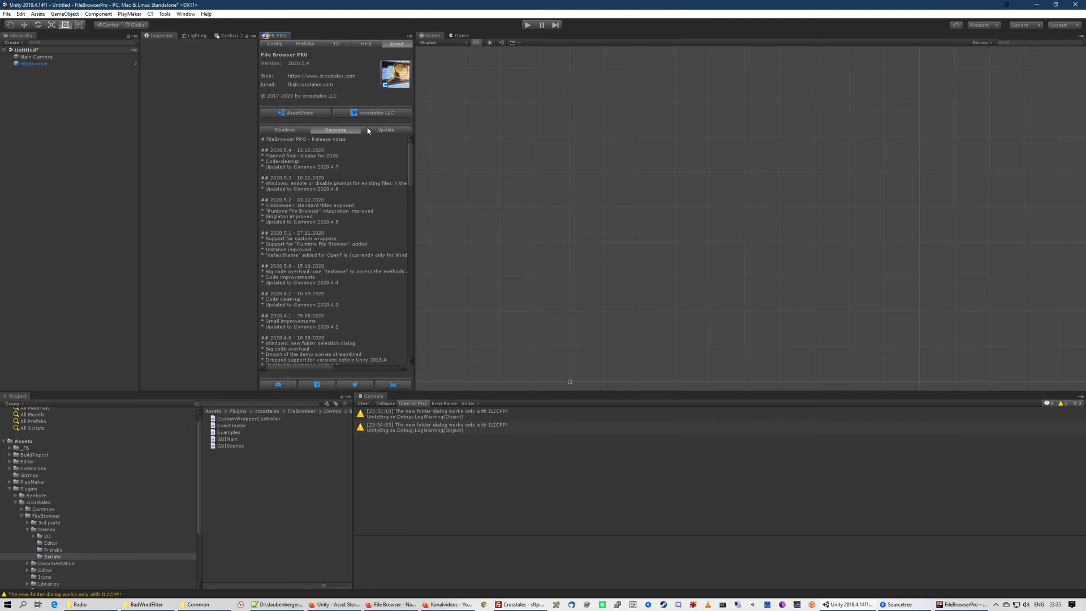
left_click(384, 129)
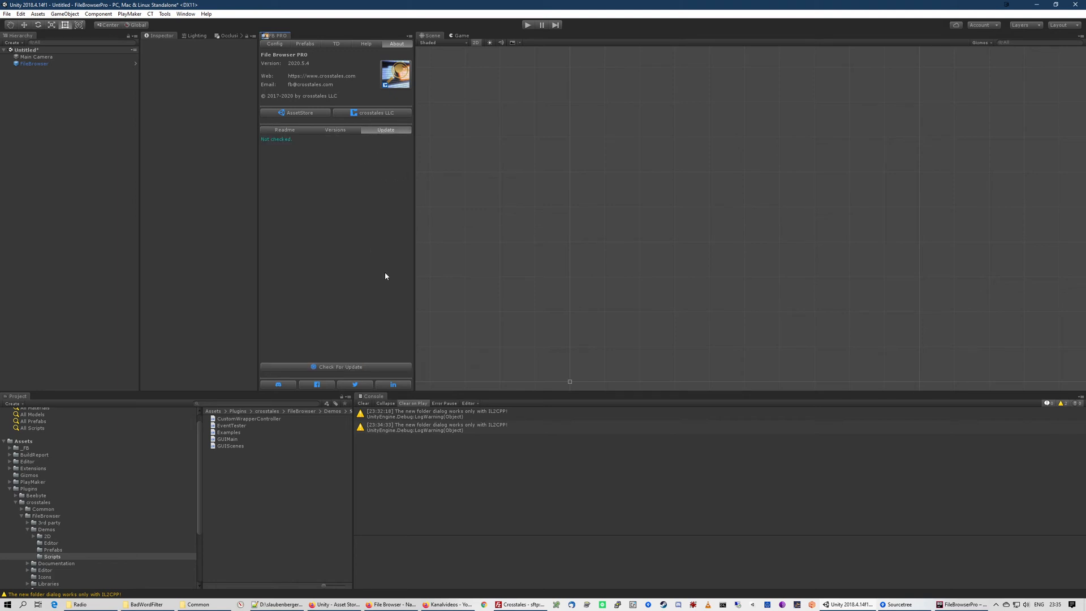
mouse_move(371, 367)
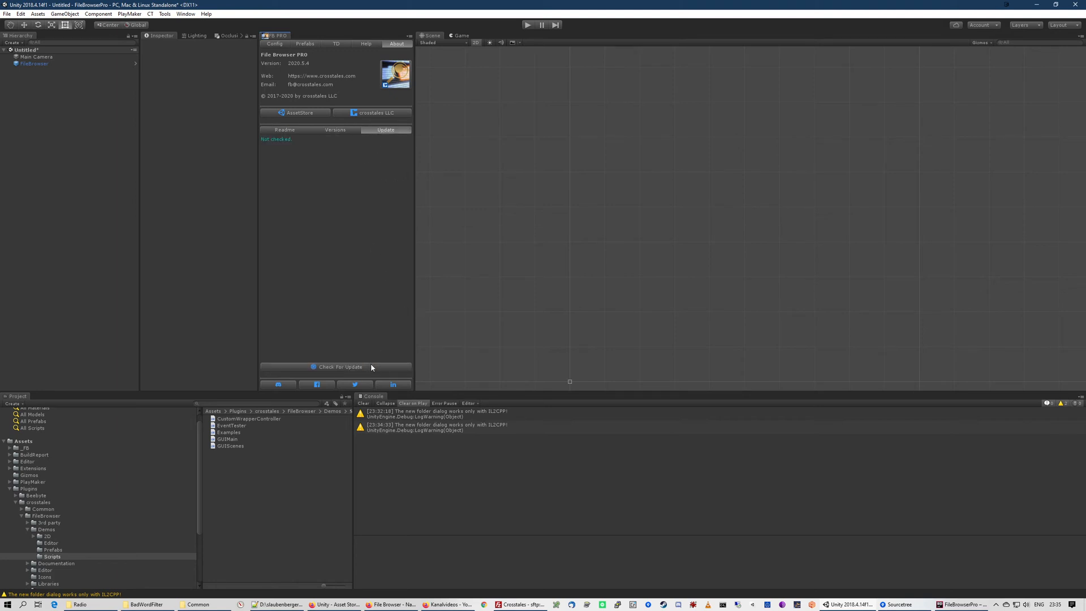
left_click(335, 366)
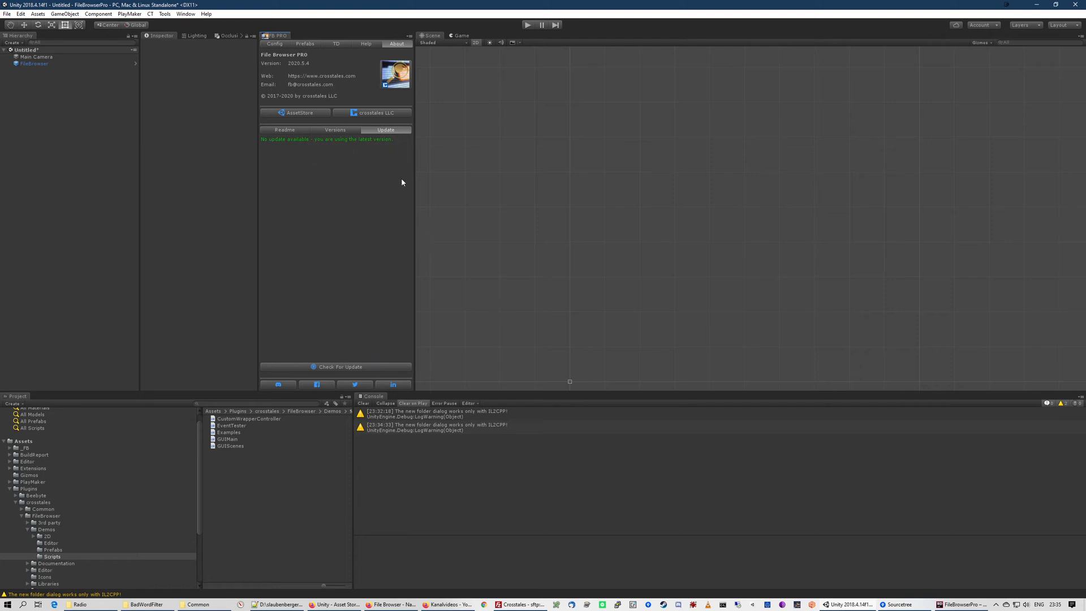
mouse_move(370, 307)
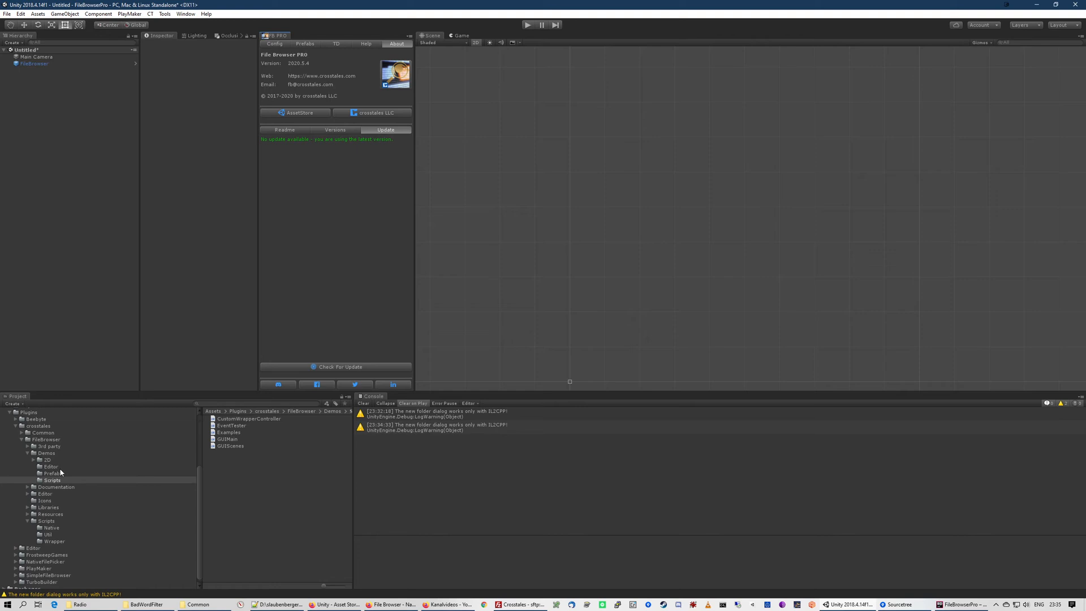
- Play the DemoAsync scene from Demos, pick a unitypackage via Open Single File, then stop Play
left_click(46, 452)
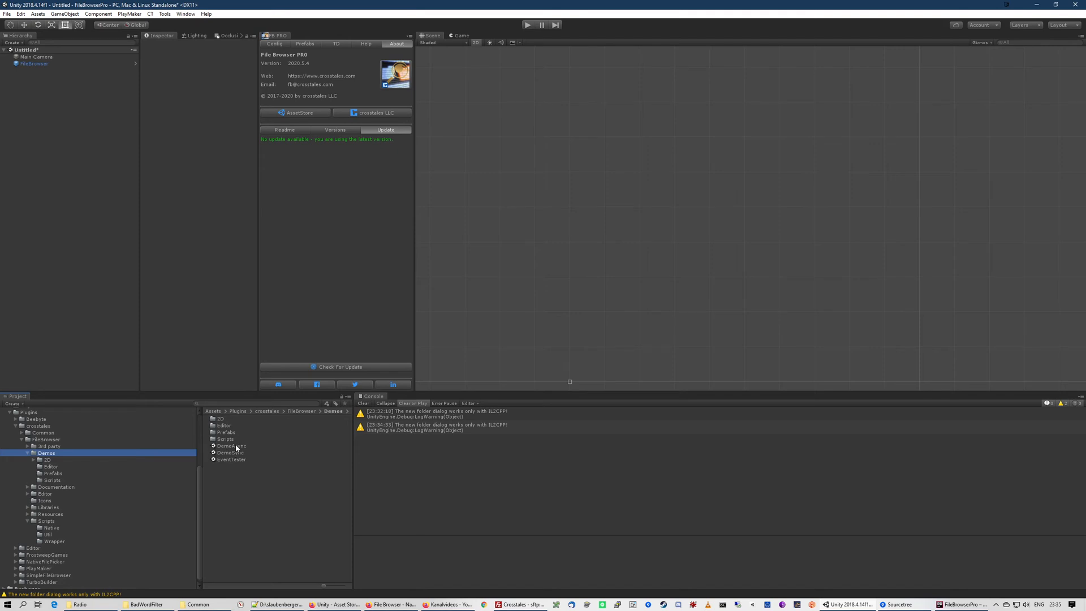
double_click(234, 446)
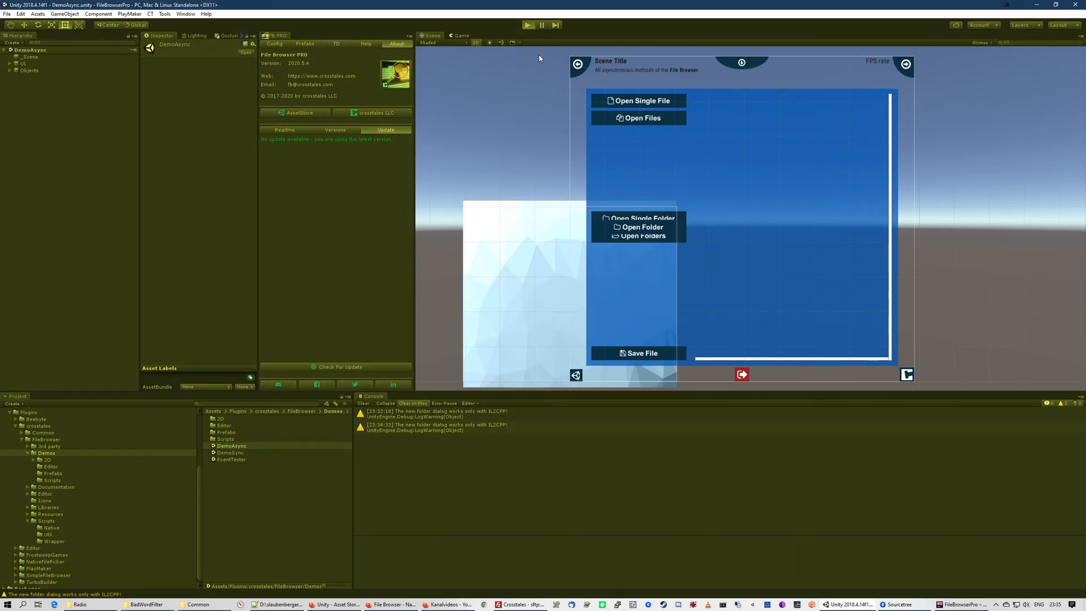
left_click(528, 24)
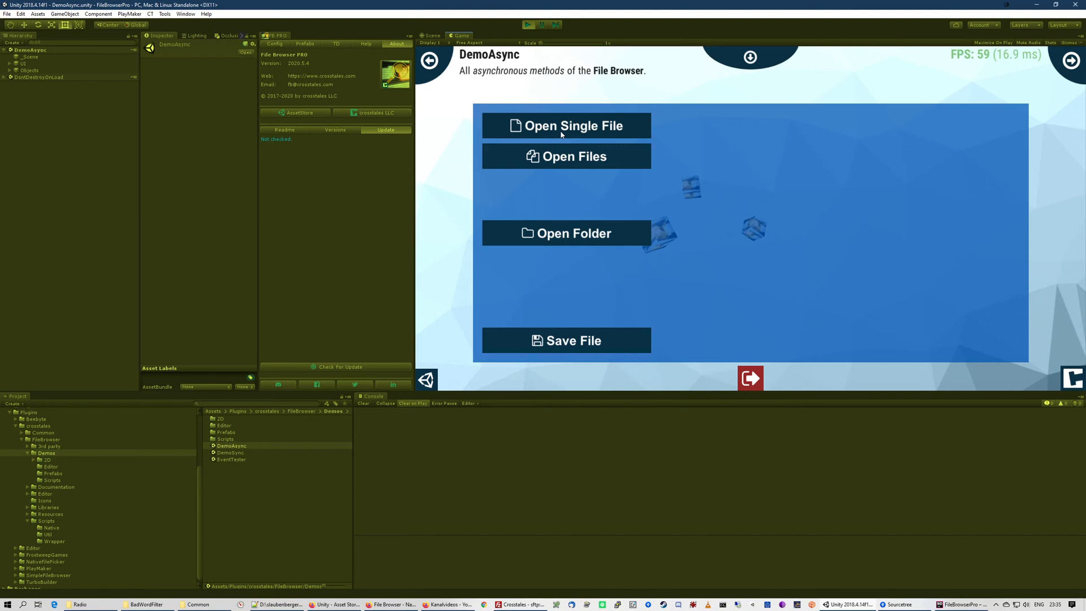
left_click(566, 125)
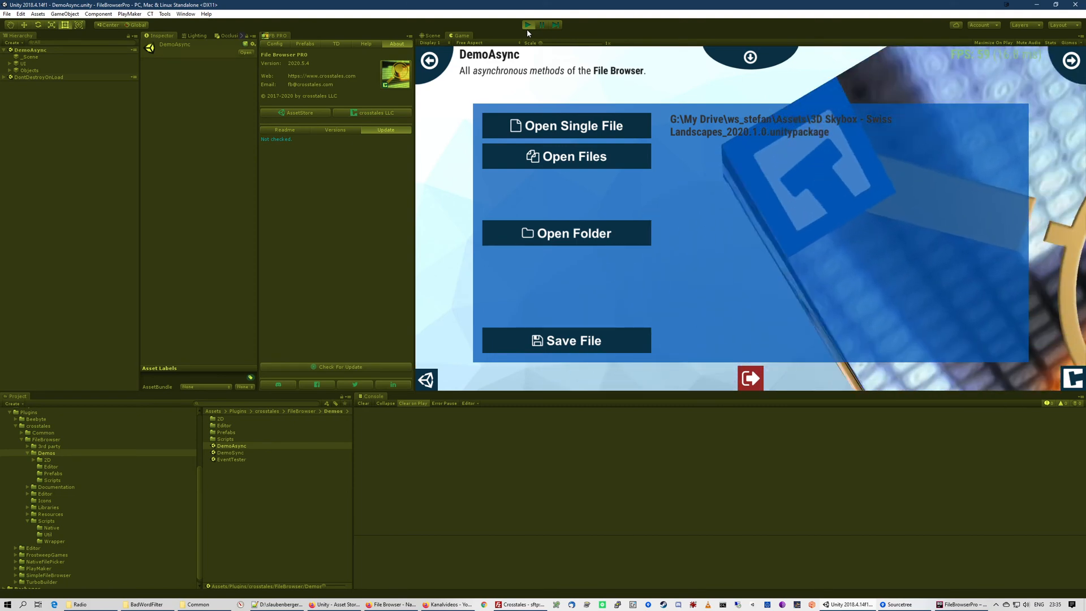
left_click(528, 25)
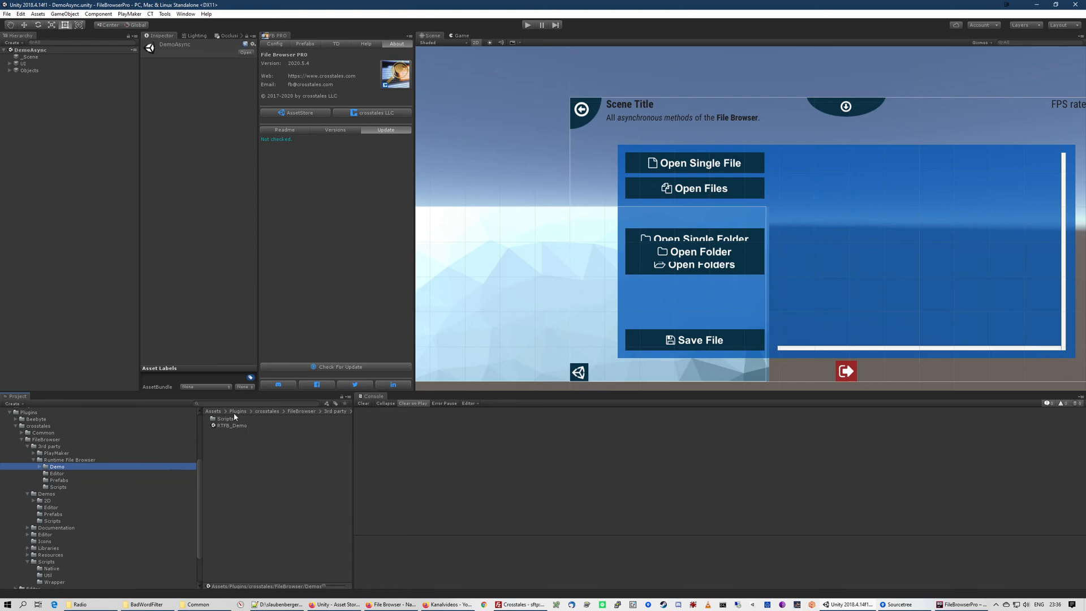
- Load the RTFB_Demo scene from 3rd party > Runtime File Browser > Demo and run it
left_click(232, 426)
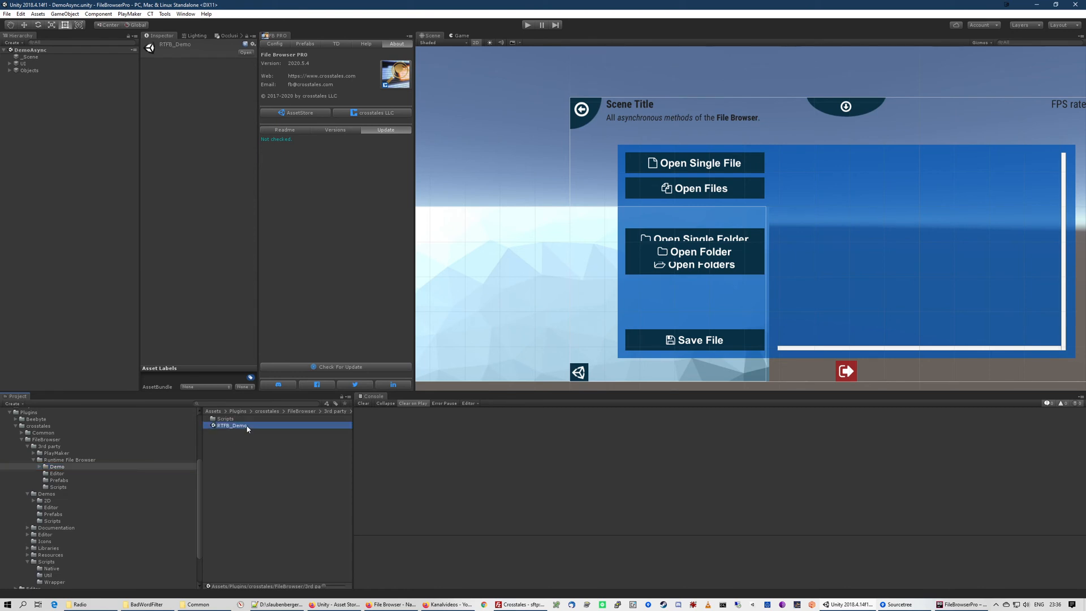
left_click(527, 25)
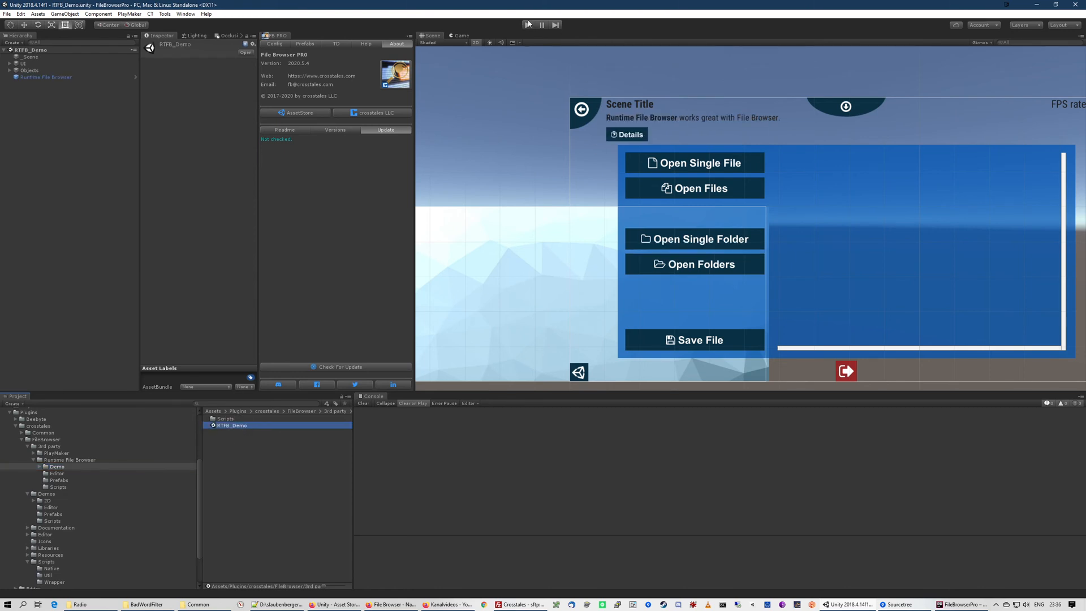
left_click(527, 25)
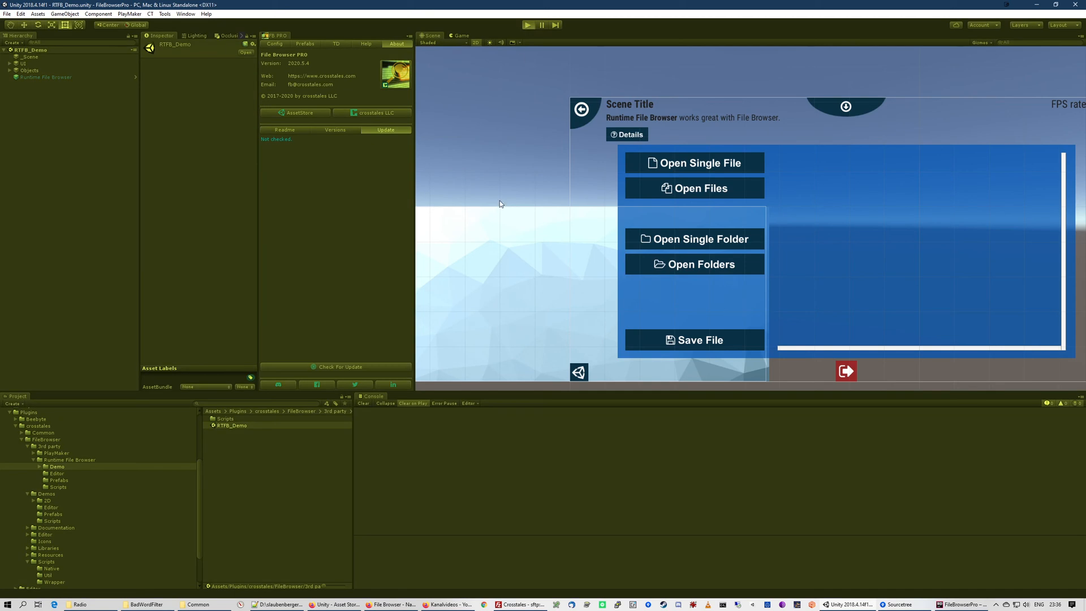
left_click(527, 24)
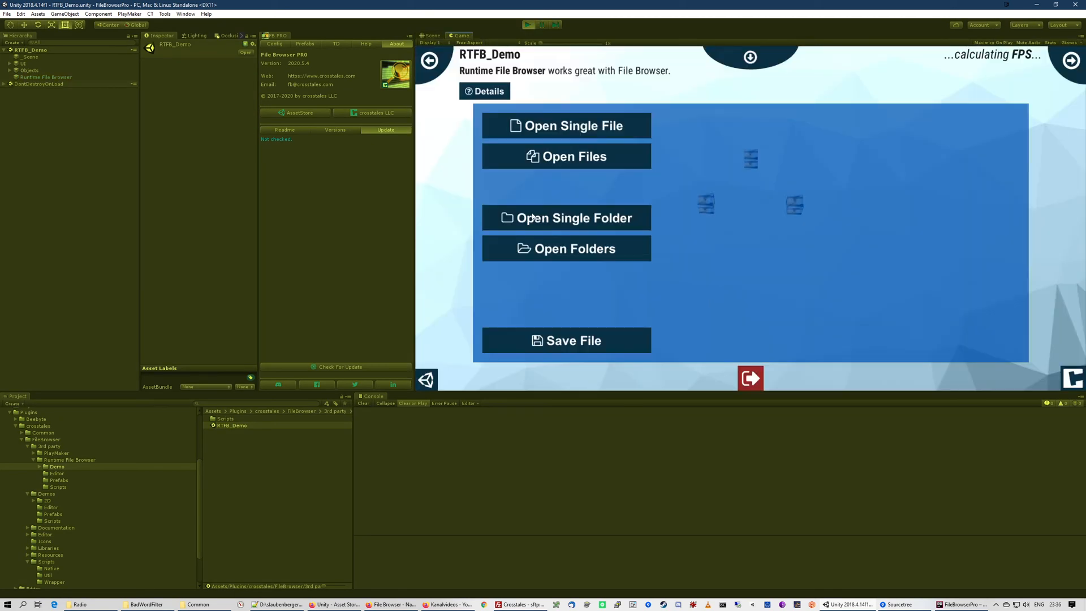
- Use the demo's Open Single File to show the in-game browser and pick a file from Documents
left_click(565, 126)
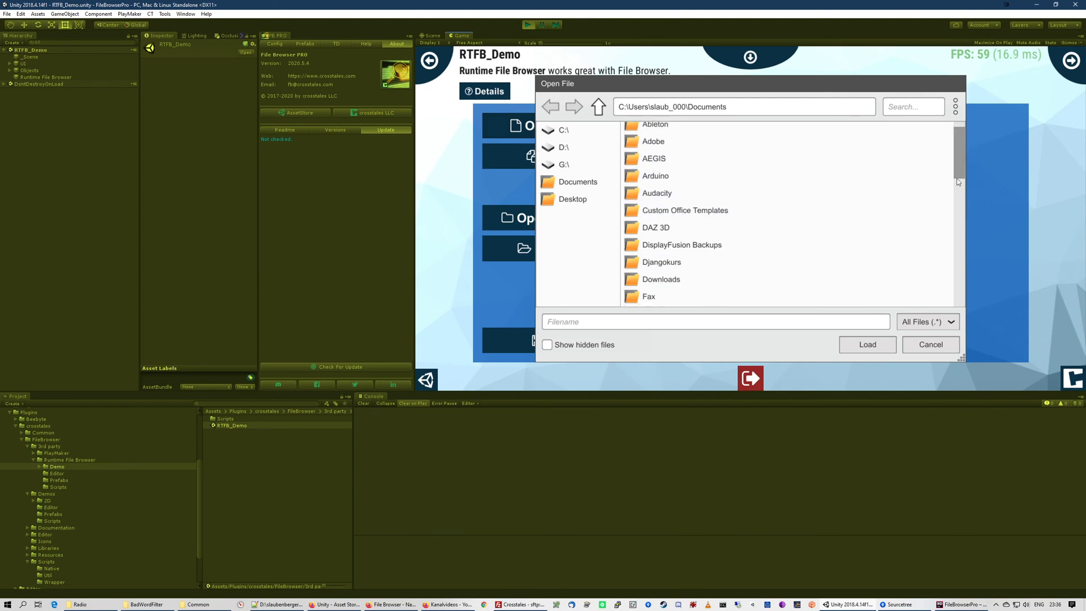
scroll("down", 3)
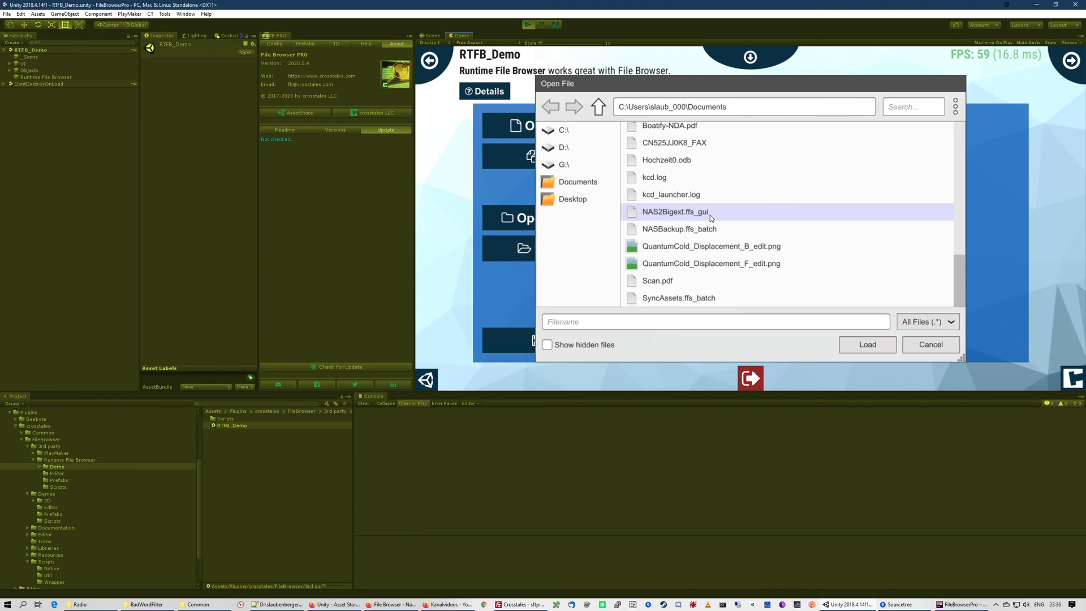
left_click(867, 344)
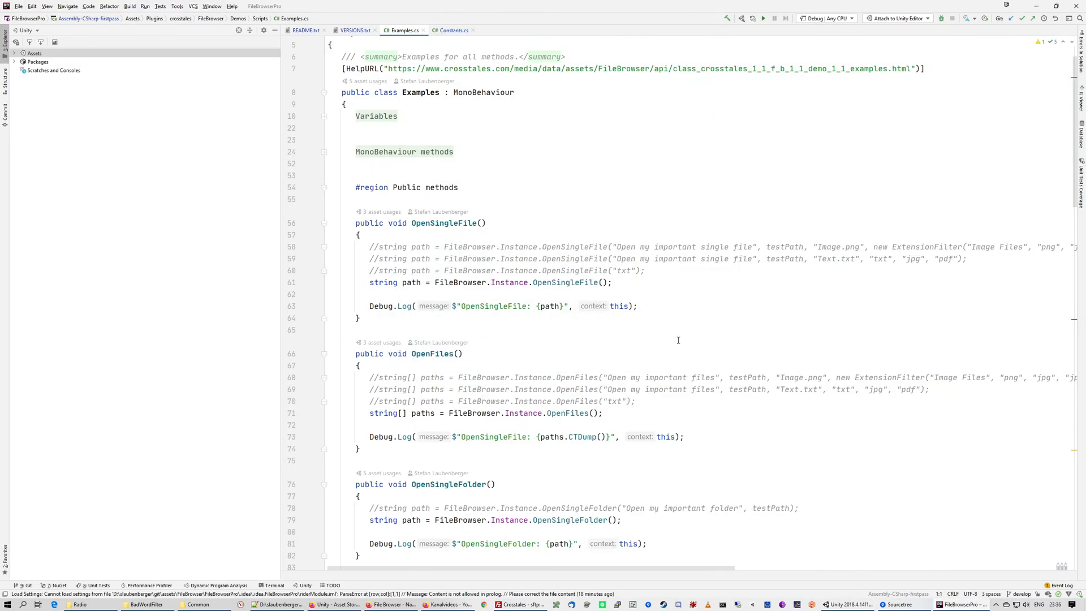
- In Rider, browse Examples.cs synchronous methods, highlighting the OpenSingleFile call
scroll("down", 3)
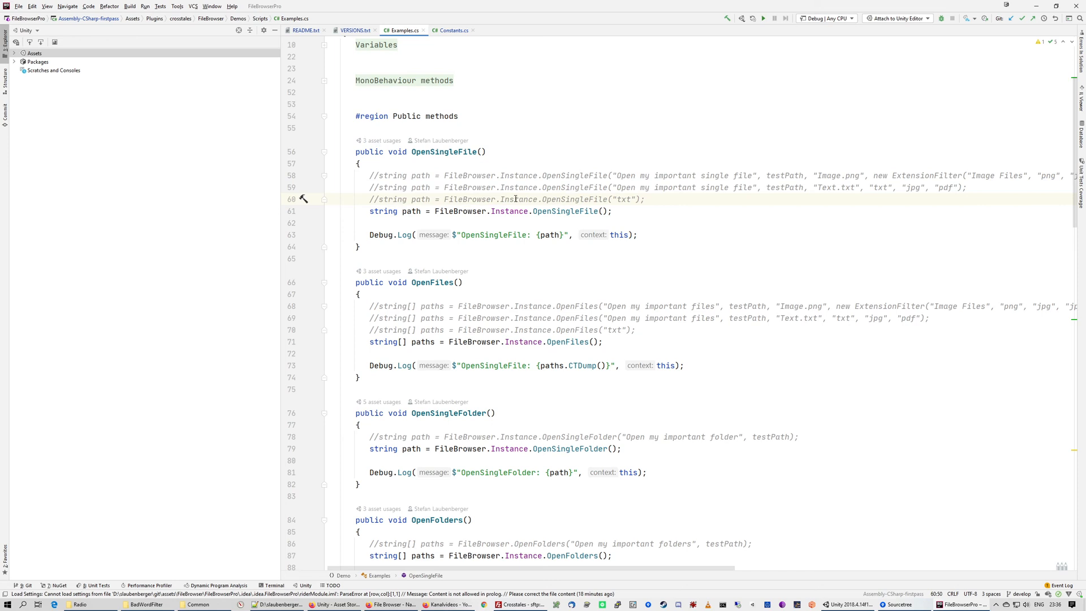
mouse_move(434, 177)
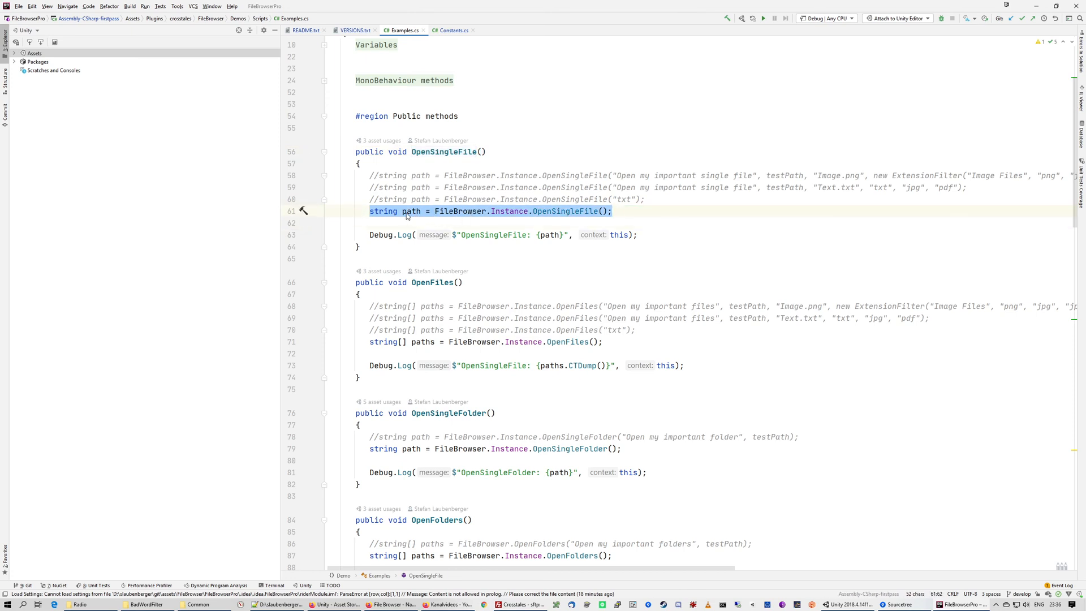
left_click(426, 211)
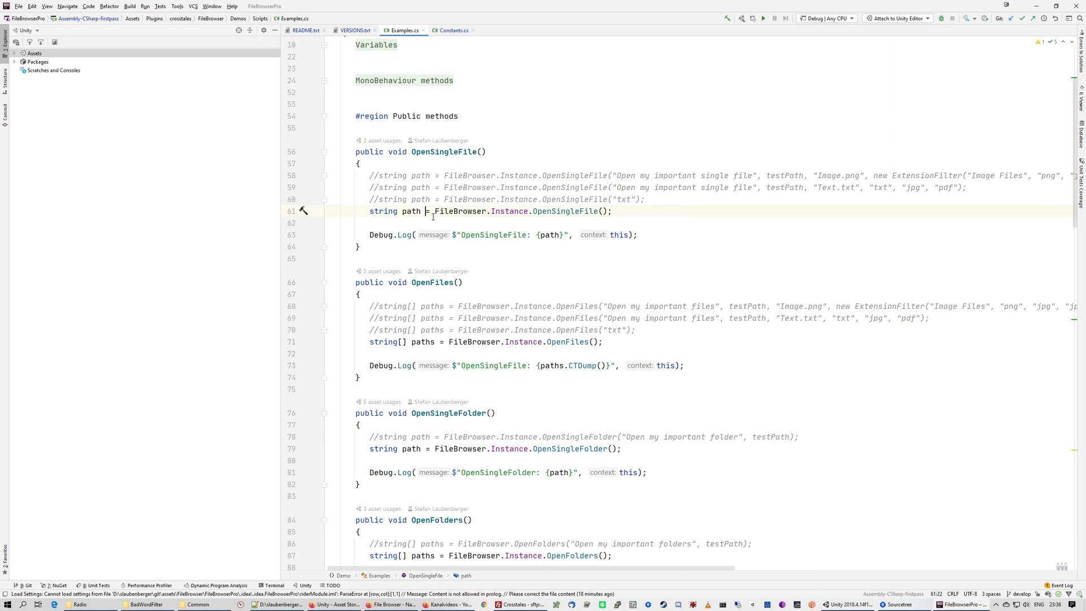
scroll("down", 3)
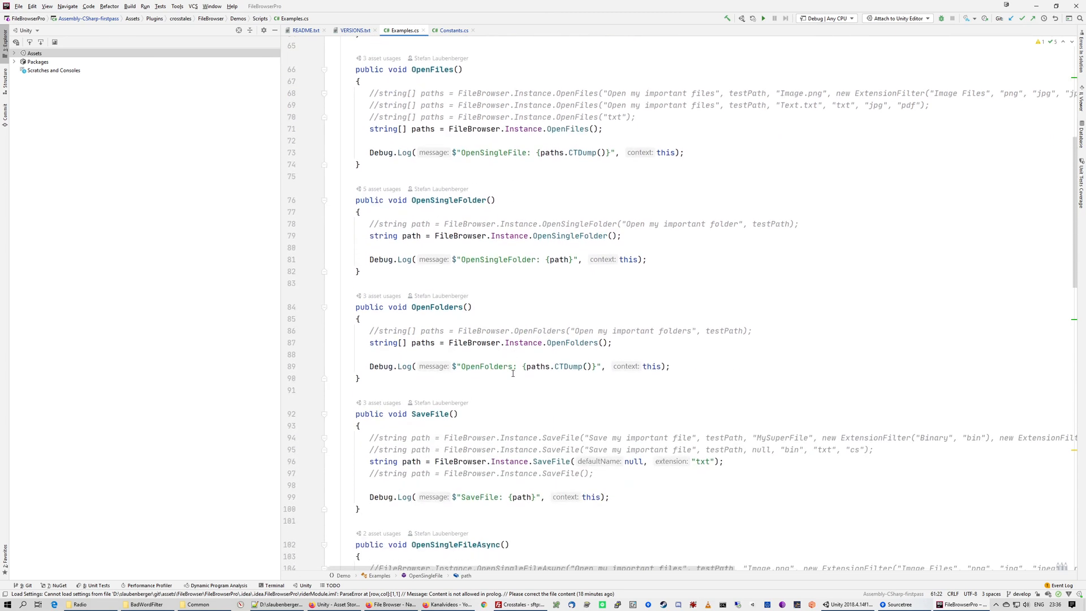
scroll("down", 3)
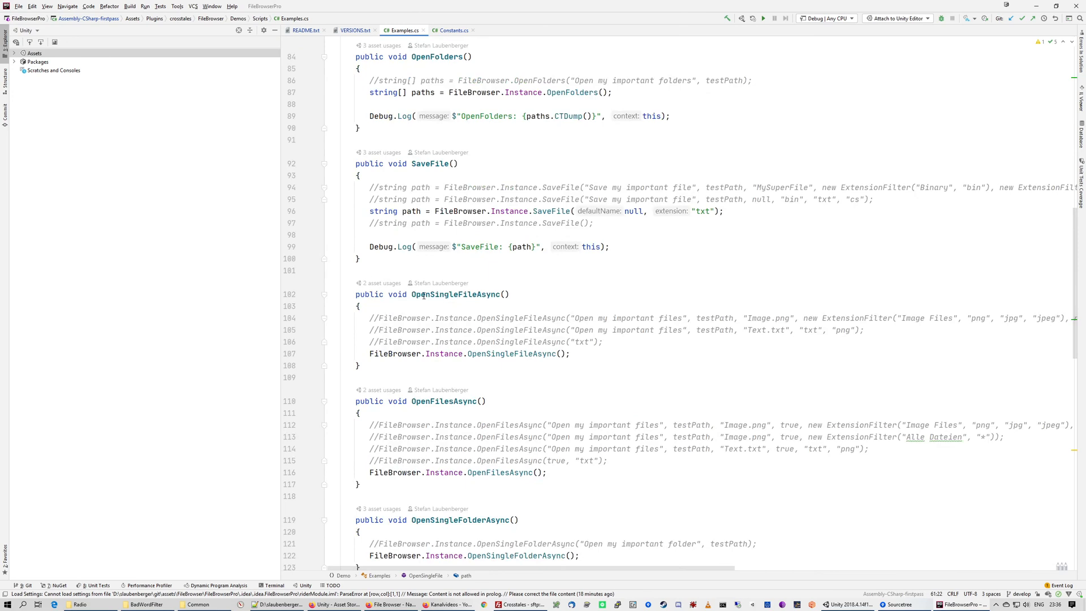
- Highlight OpenSingleFileAsync and browse the async file-dialog methods below it
double_click(458, 294)
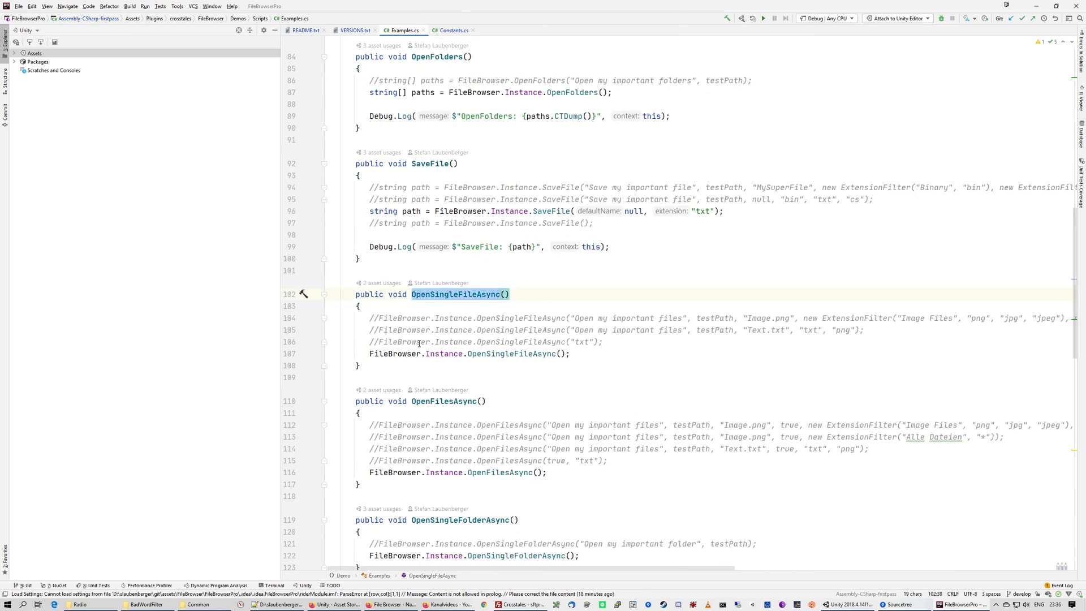
scroll("down", 3)
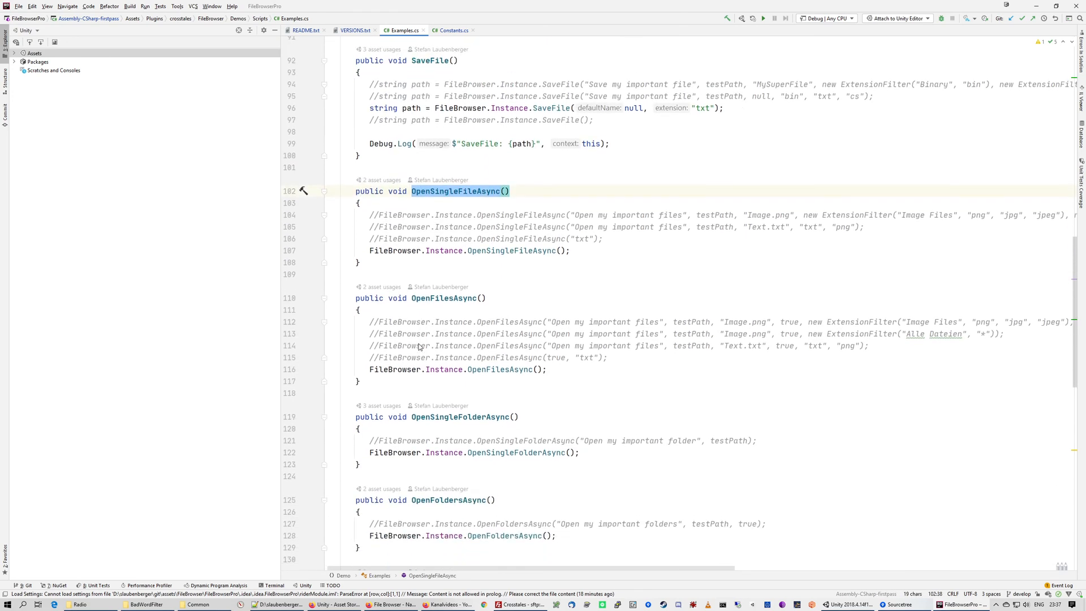
scroll("down", 3)
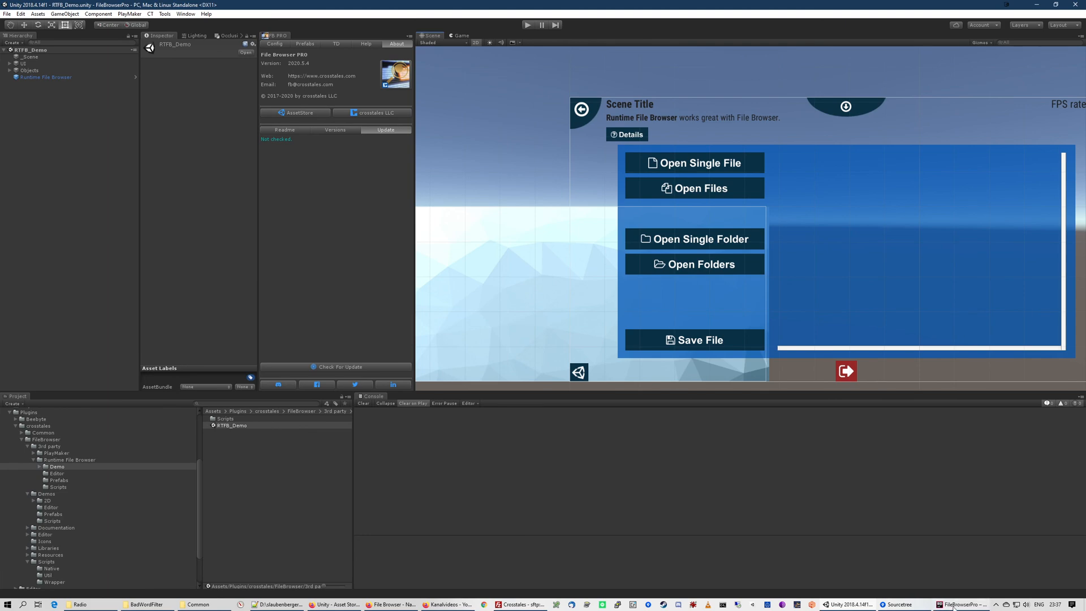
- Bring the Unity editor back to the front with RTFB_Demo loaded and not running
left_click(952, 604)
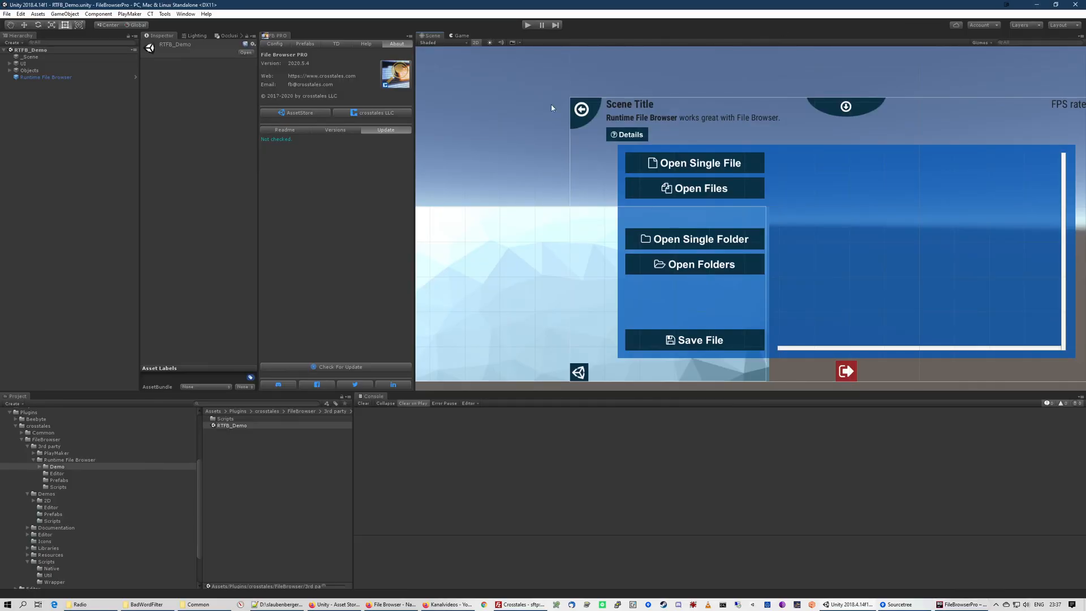
mouse_move(386, 219)
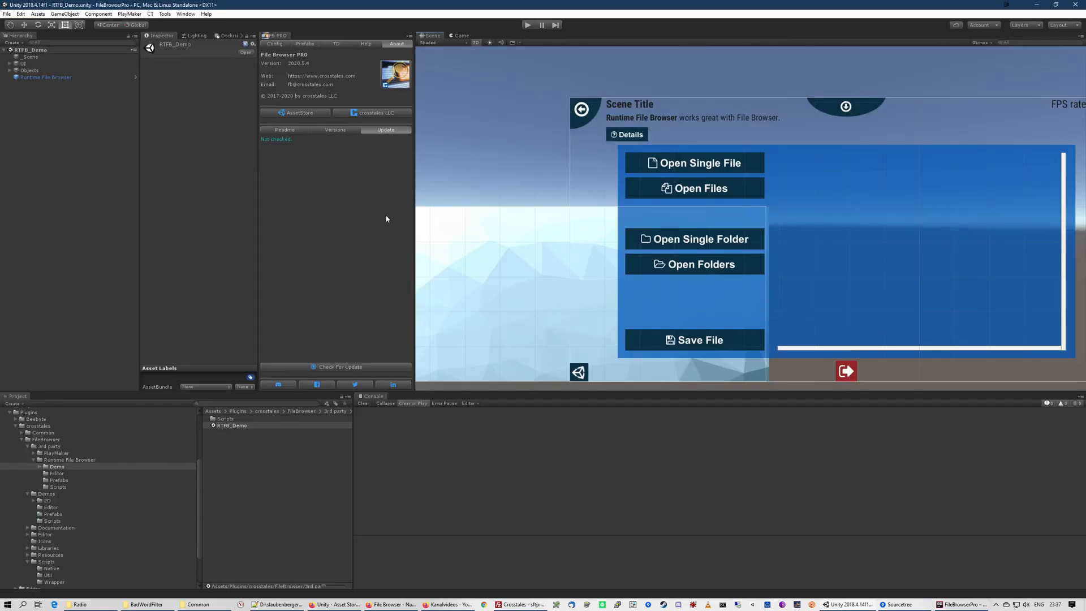